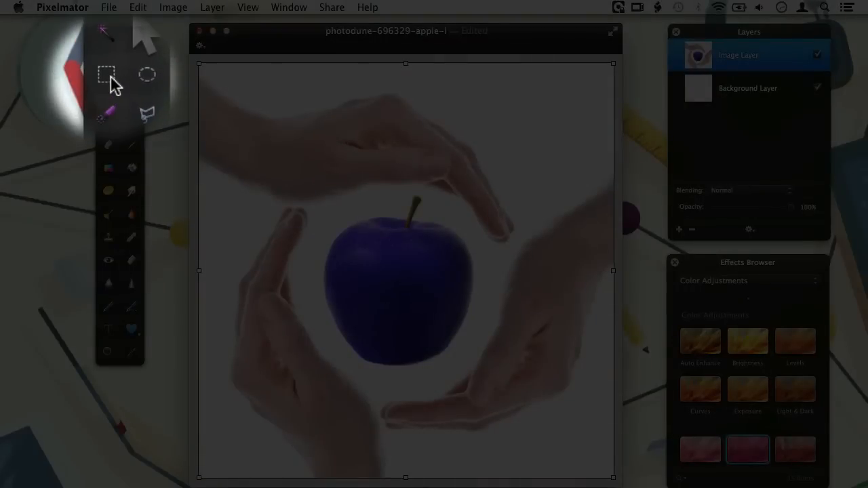
mouse_move(107, 73)
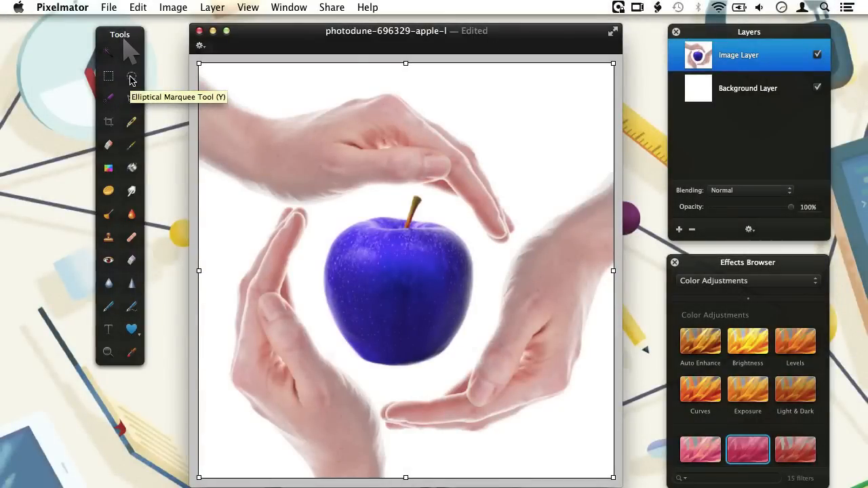
Step: Draw an elliptical marquee circle around the blue apple held between the hands
click(130, 76)
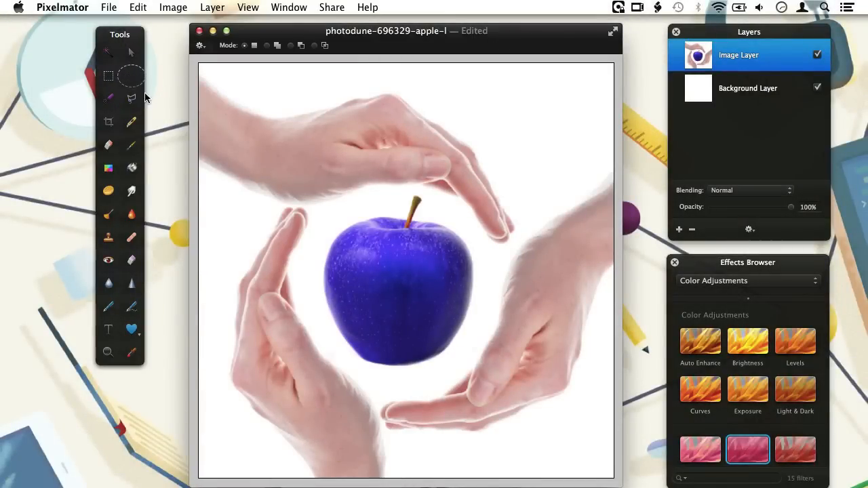
mouse_move(325, 219)
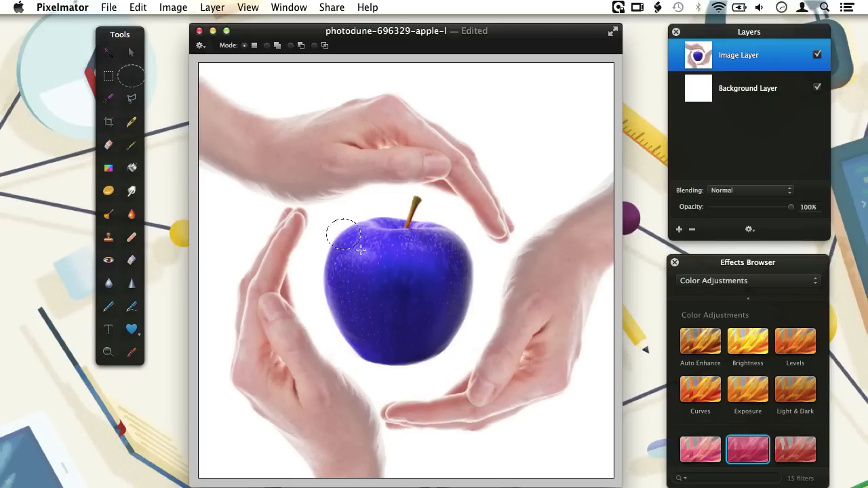
drag(342, 233, 502, 380)
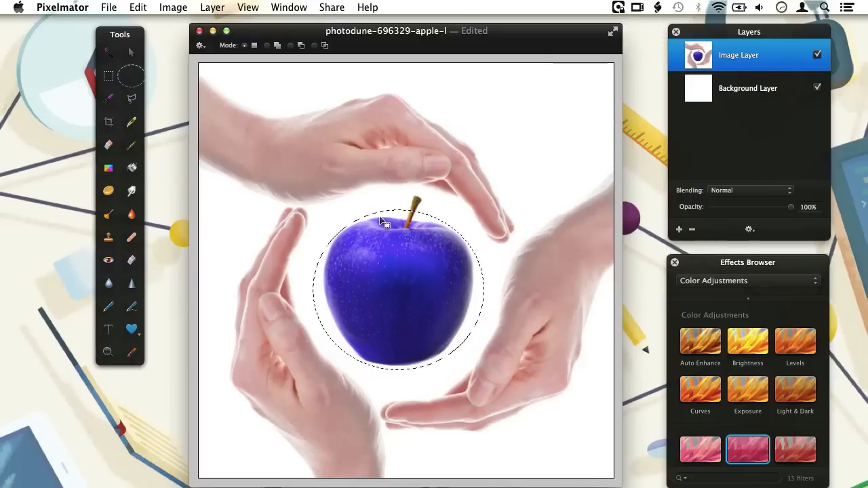
mouse_move(329, 101)
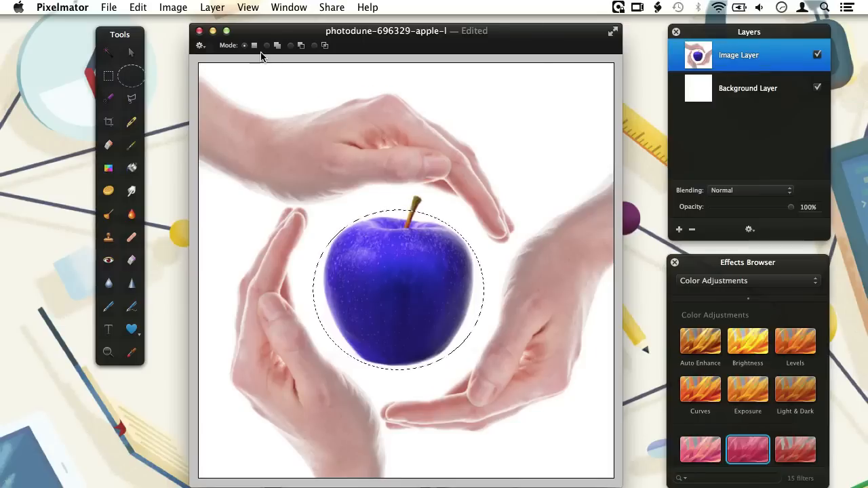
click(247, 7)
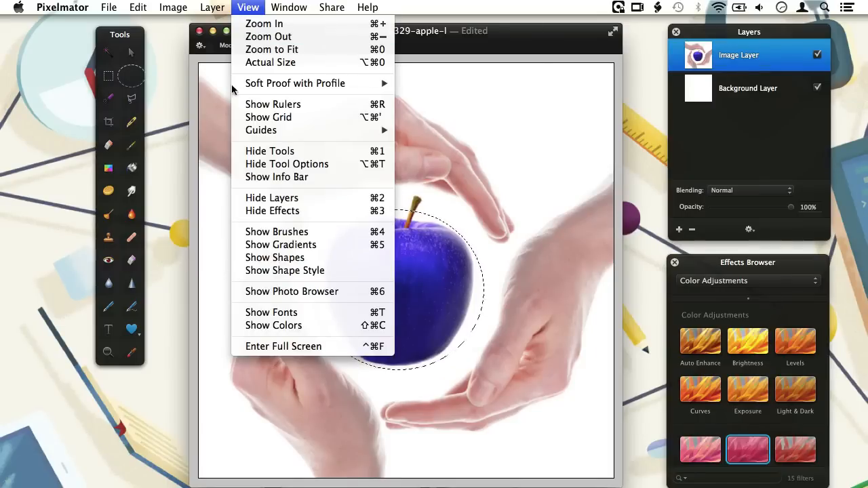
mouse_move(282, 174)
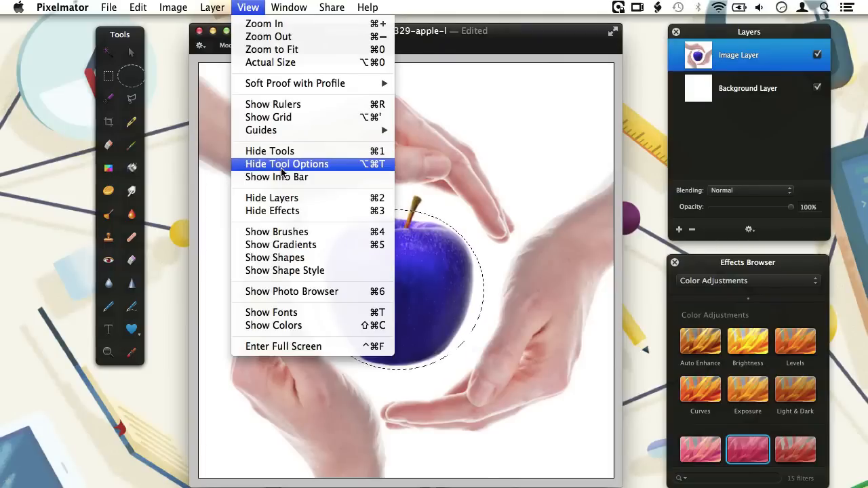
click(286, 164)
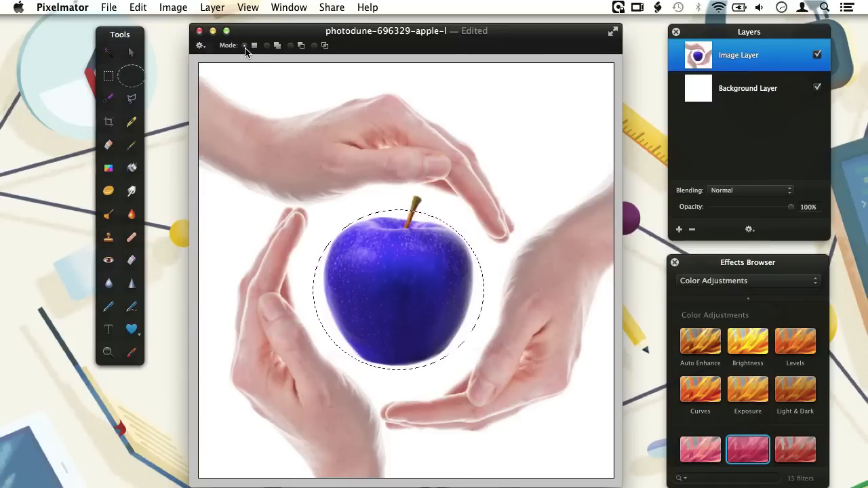
mouse_move(245, 46)
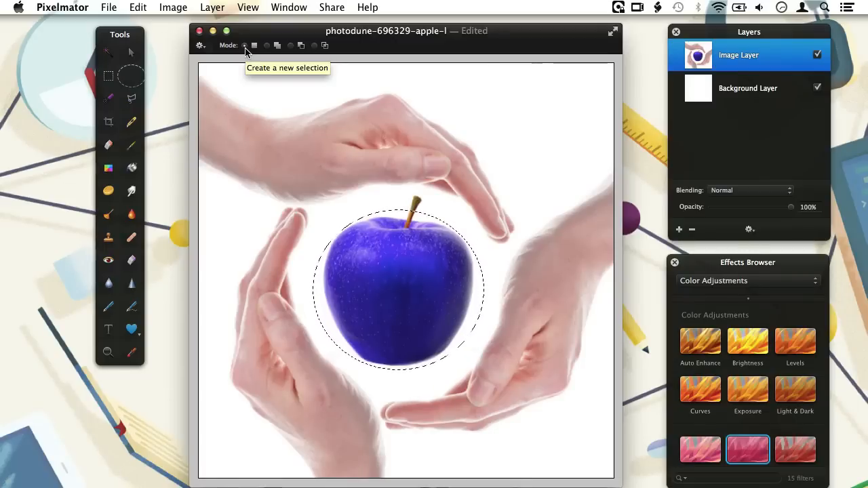
mouse_move(267, 45)
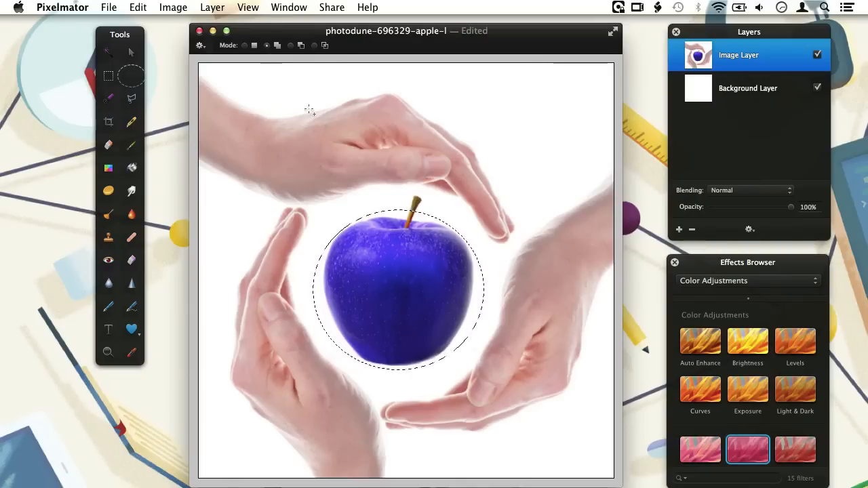
mouse_move(428, 195)
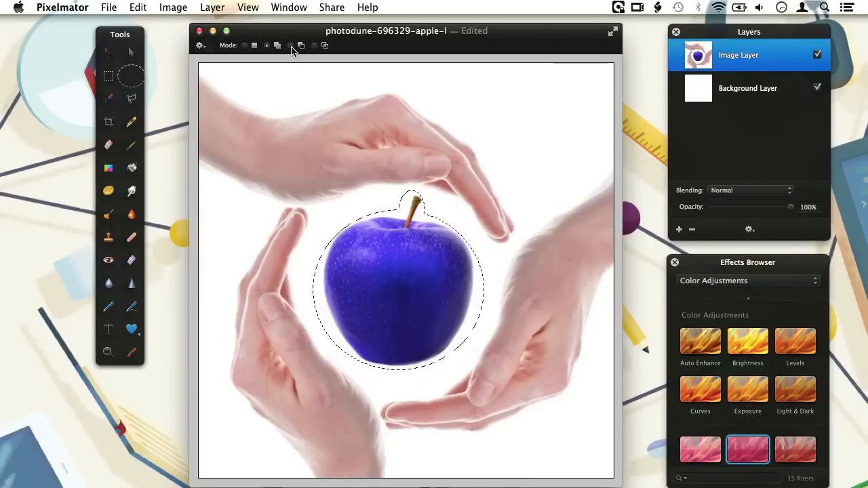
mouse_move(291, 50)
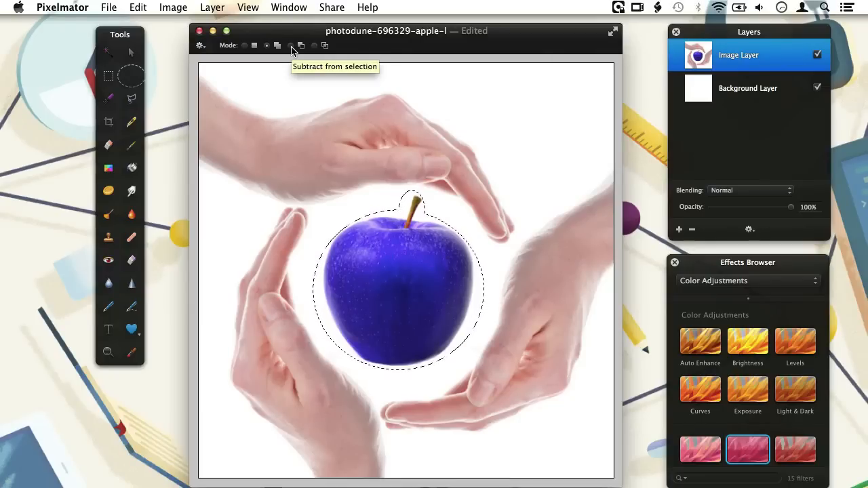
mouse_move(446, 182)
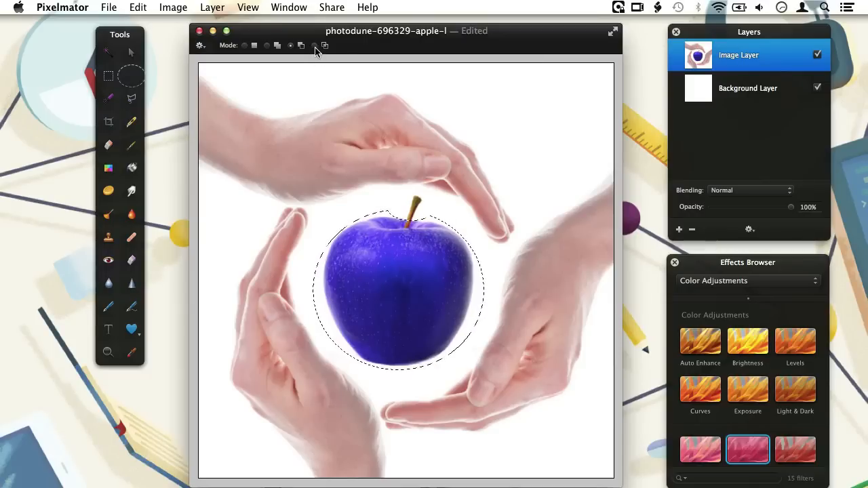
mouse_move(316, 49)
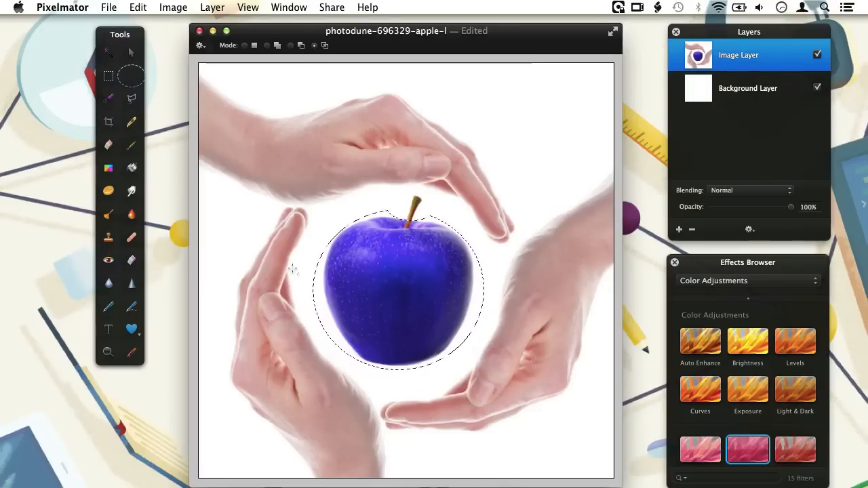
Step: Intersect the selection with an ellipse covering only the apple's lower curved half
drag(291, 265, 511, 393)
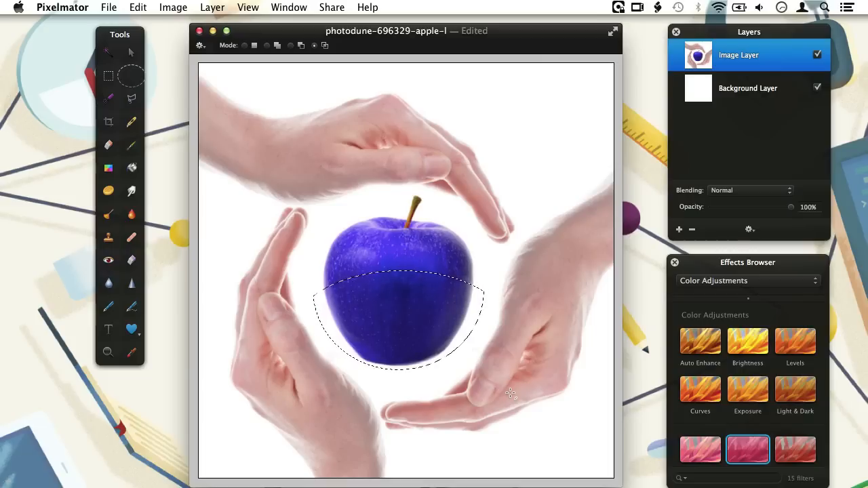
mouse_move(361, 242)
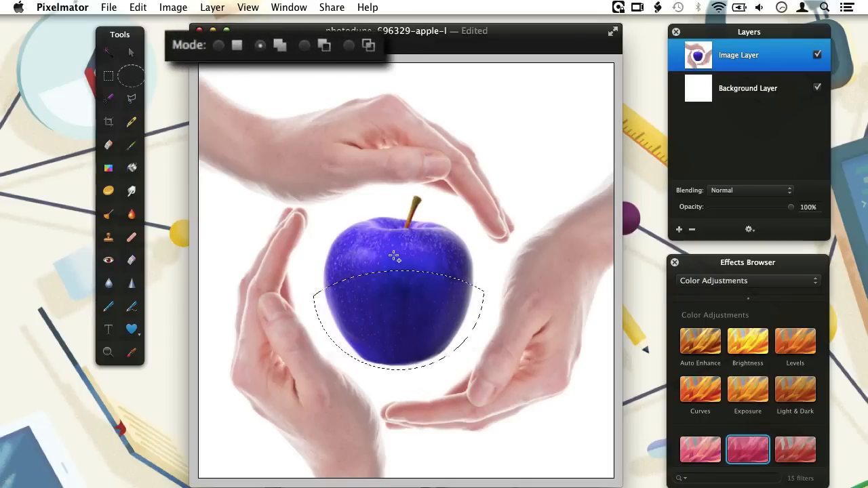
click(303, 45)
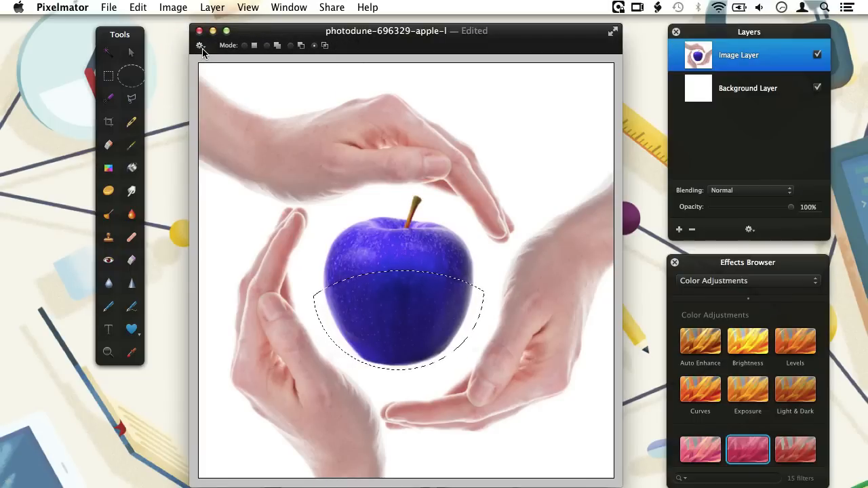
Step: Choose Inverse Selection from the gear menu for the lower-apple selection
click(201, 45)
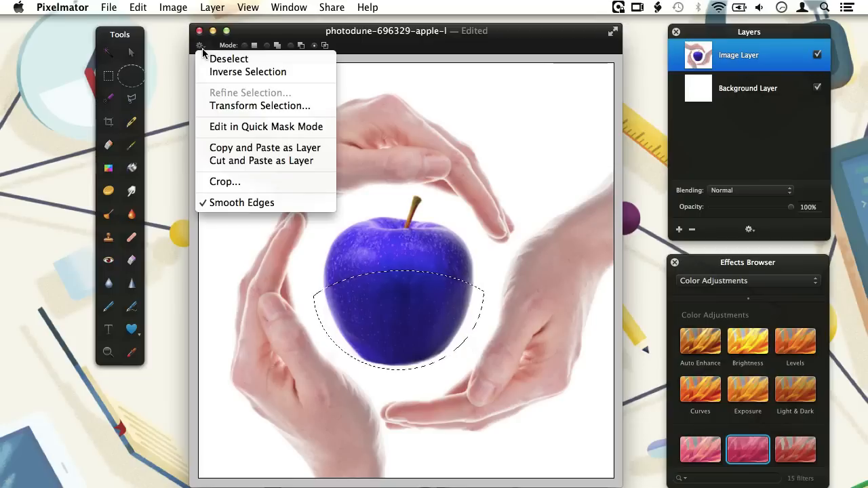
mouse_move(298, 58)
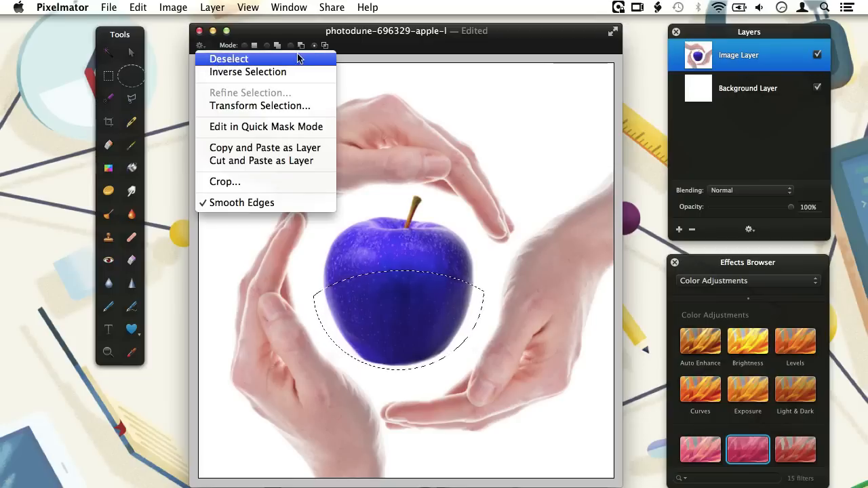
mouse_move(325, 62)
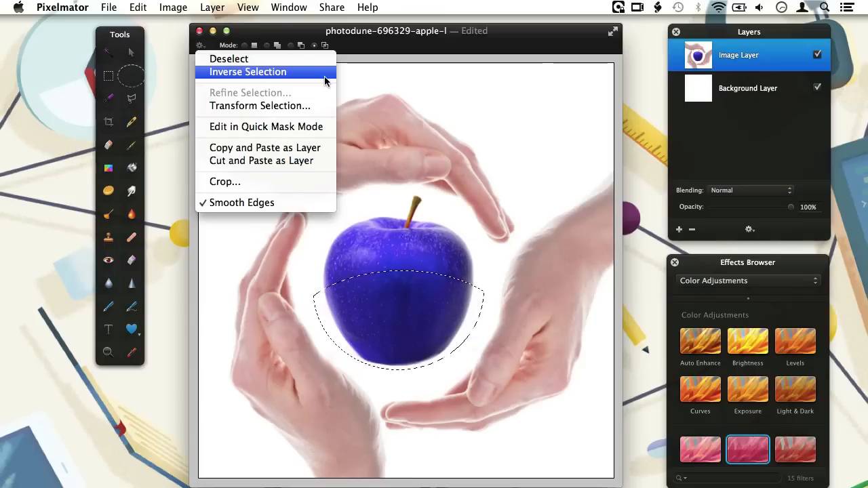
click(247, 71)
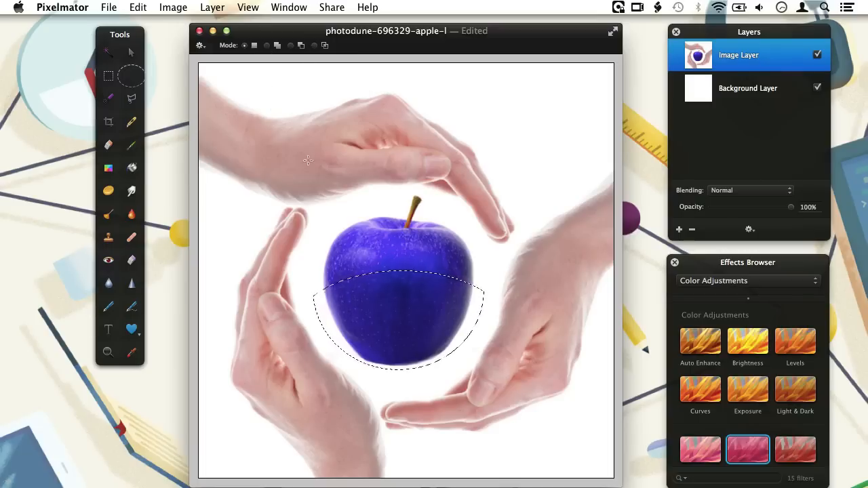
mouse_move(325, 208)
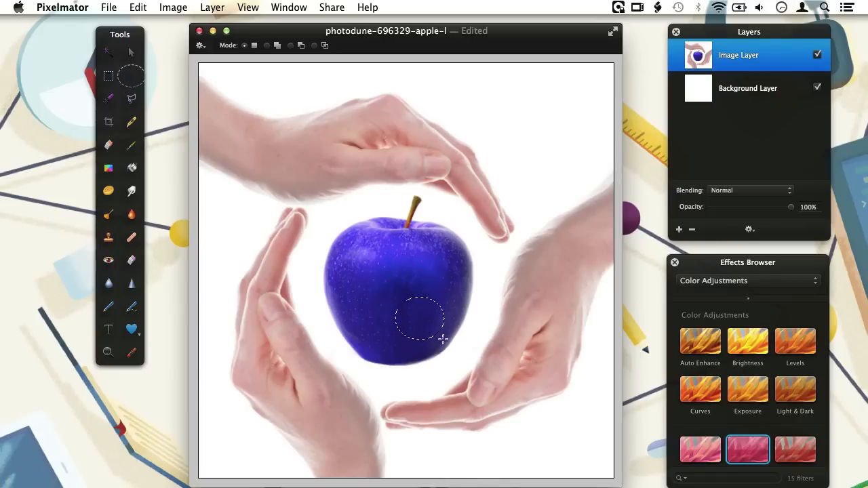
Step: Drag a fresh round selection over the whole blue apple, replacing the old one
drag(420, 326, 470, 383)
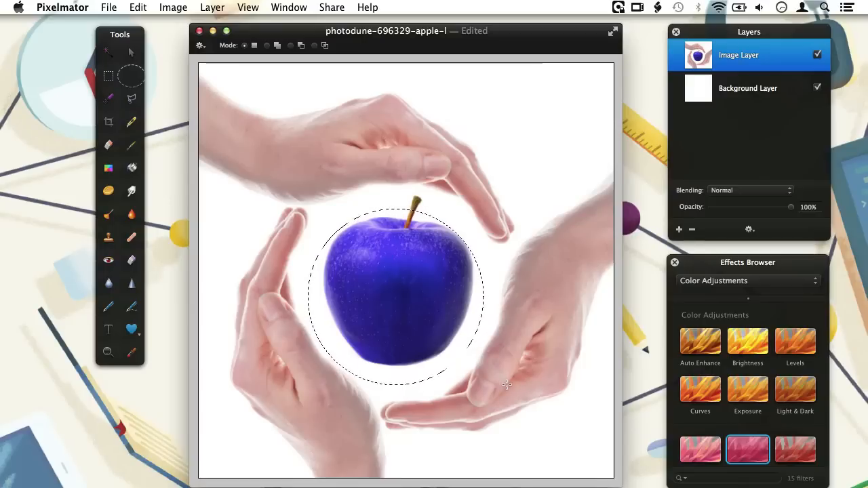
Step: Move the round marquee so it sits evenly around the apple and stem
drag(505, 385, 434, 322)
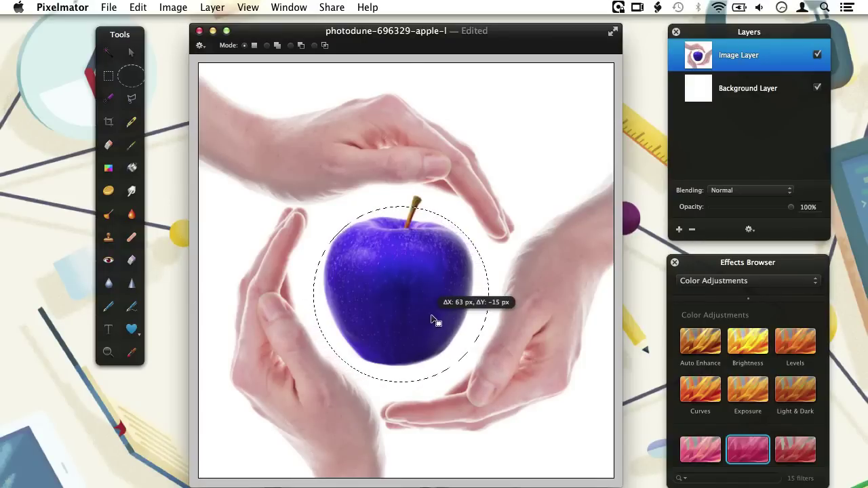
drag(434, 319, 427, 318)
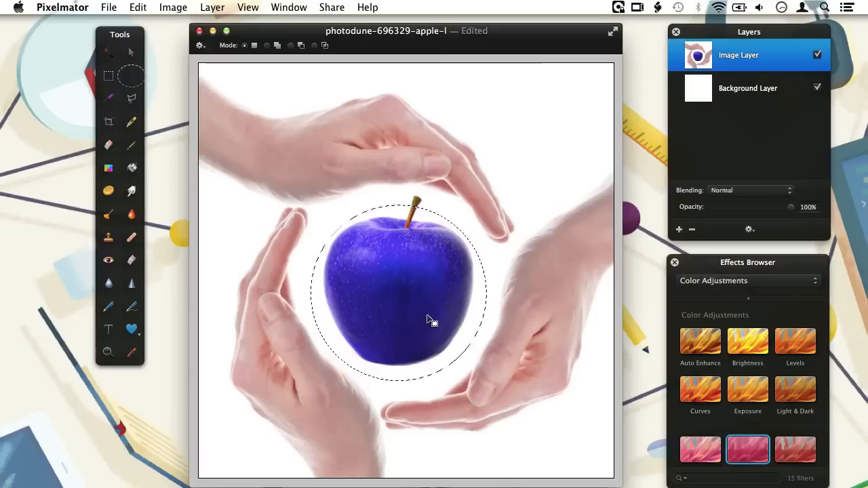
mouse_move(369, 171)
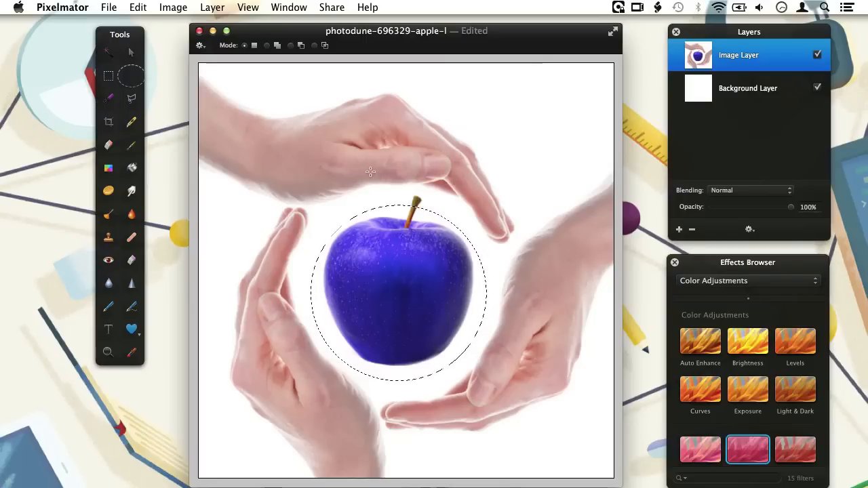
mouse_move(425, 192)
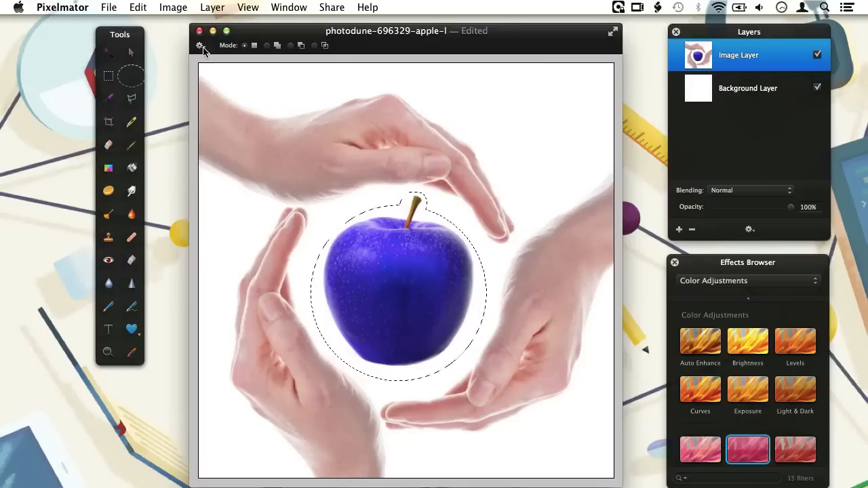
Step: Invert the apple selection so the hands and background are marked
click(202, 44)
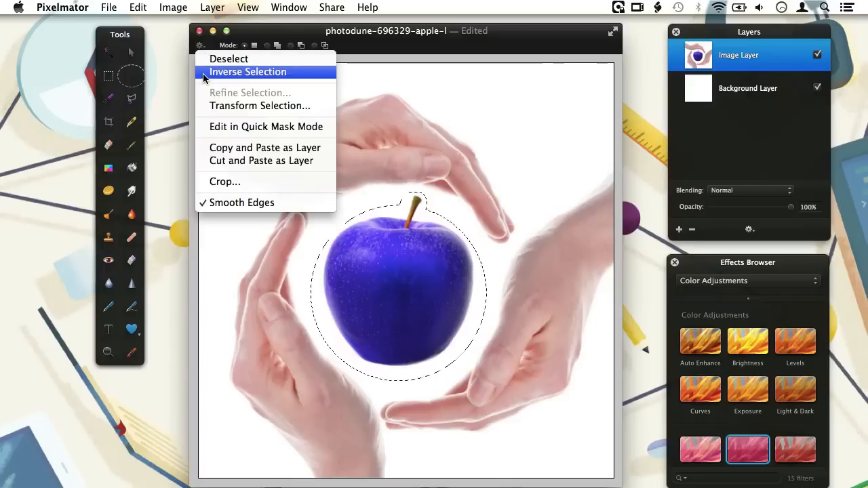
click(249, 72)
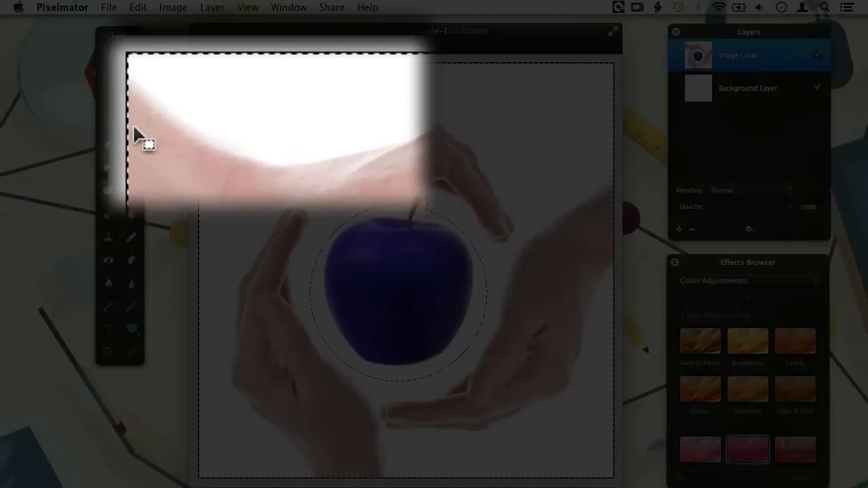
mouse_move(175, 71)
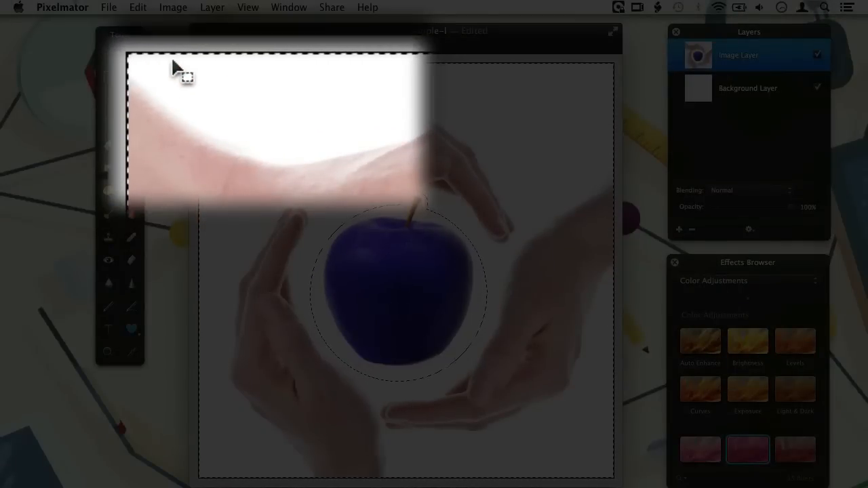
mouse_move(303, 70)
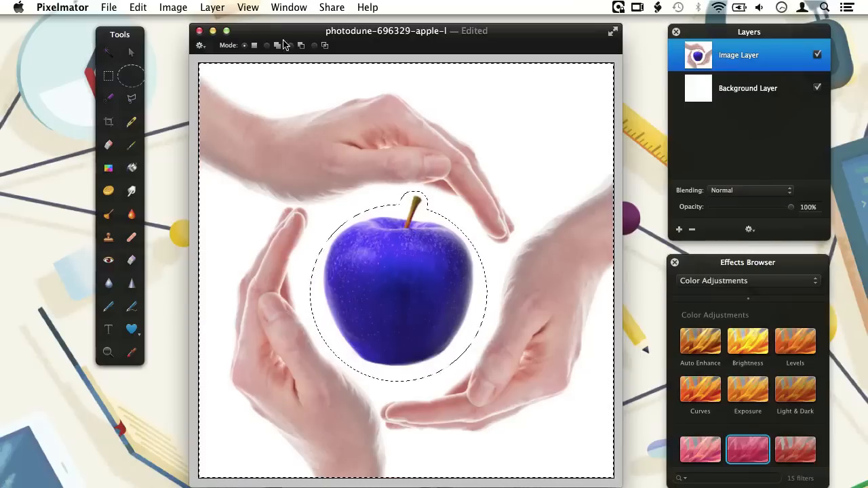
Step: Apply the Desaturate color adjustment to everything outside the apple
click(249, 8)
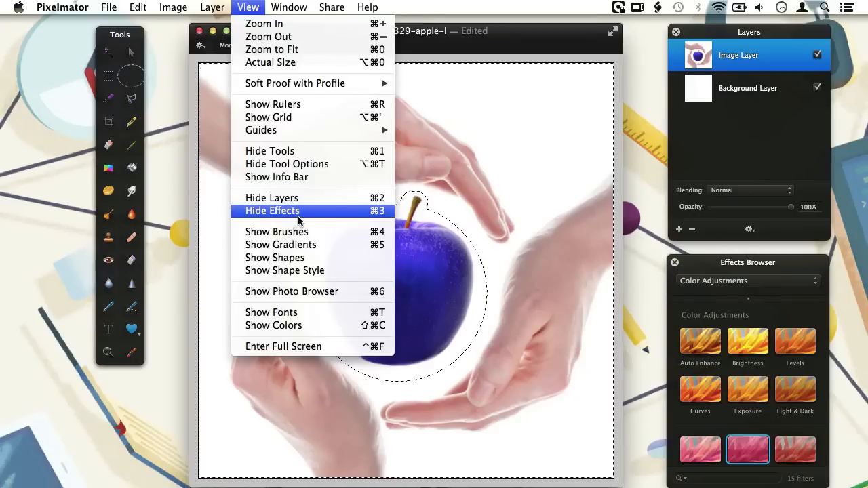
mouse_move(372, 217)
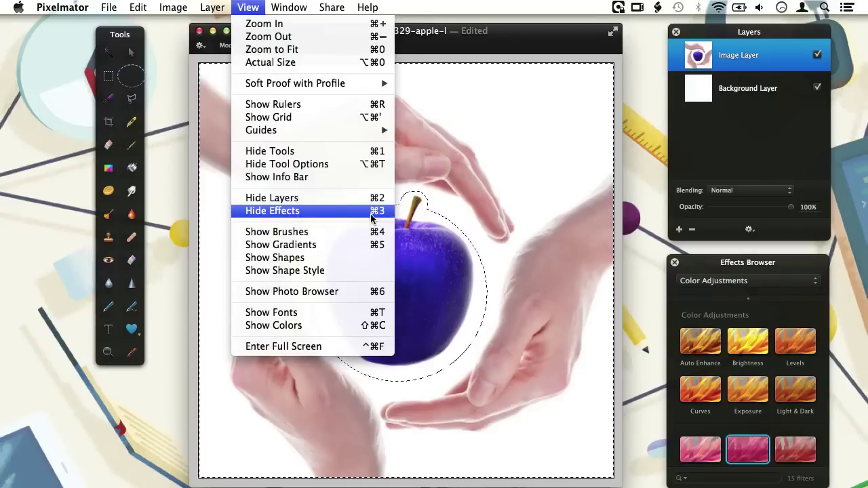
click(272, 210)
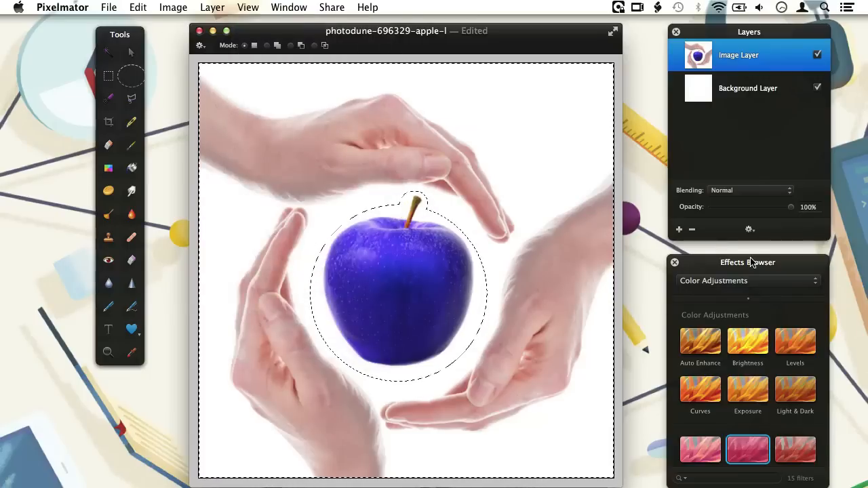
click(746, 281)
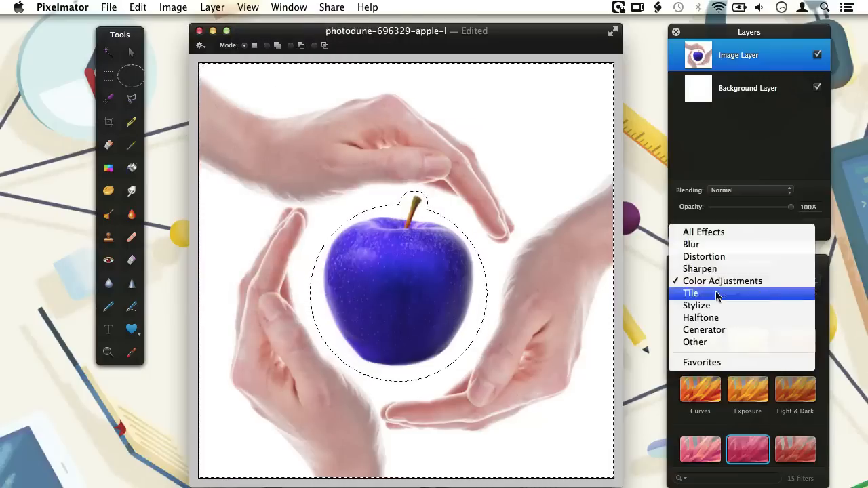
click(723, 281)
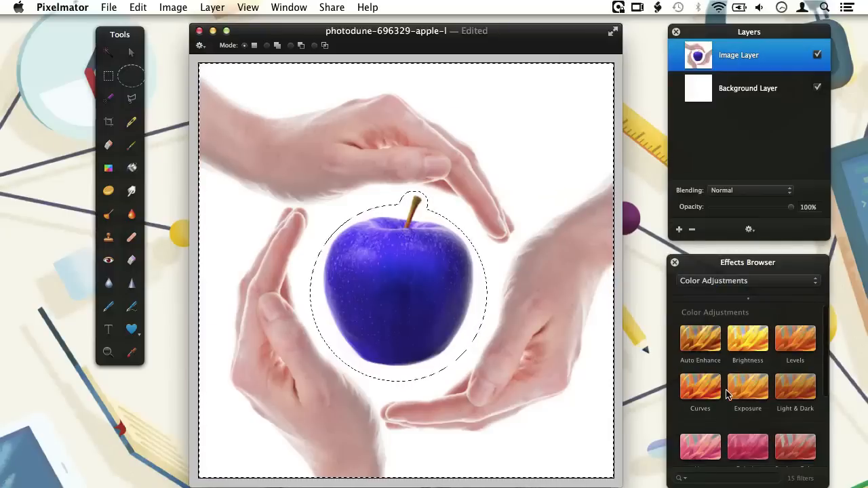
scroll(down, 3)
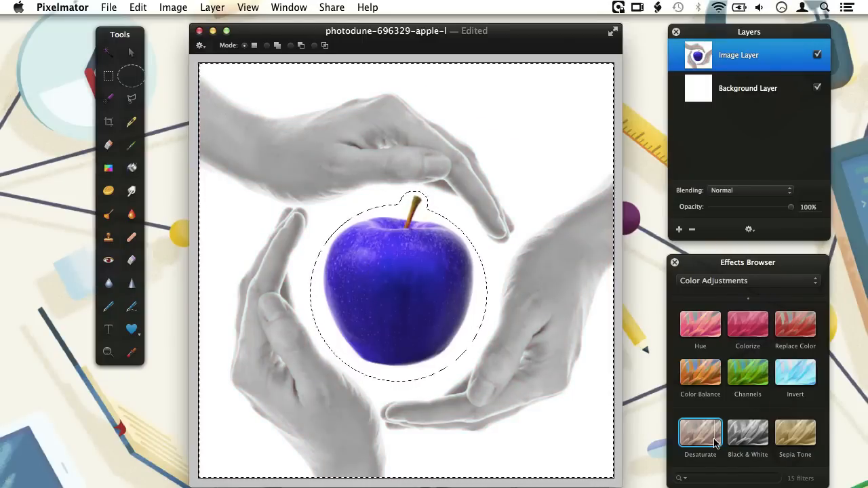
click(700, 432)
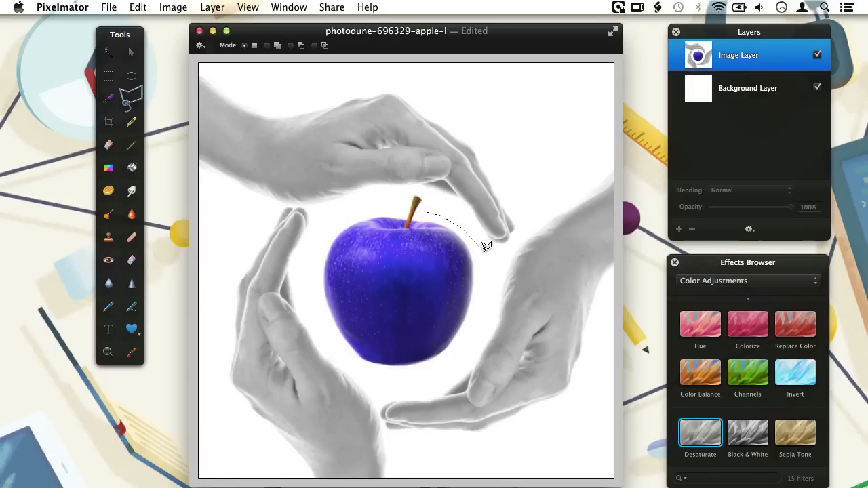
Step: Trace a polygonal lasso outline from the stem down past the apple's base
drag(487, 246, 435, 360)
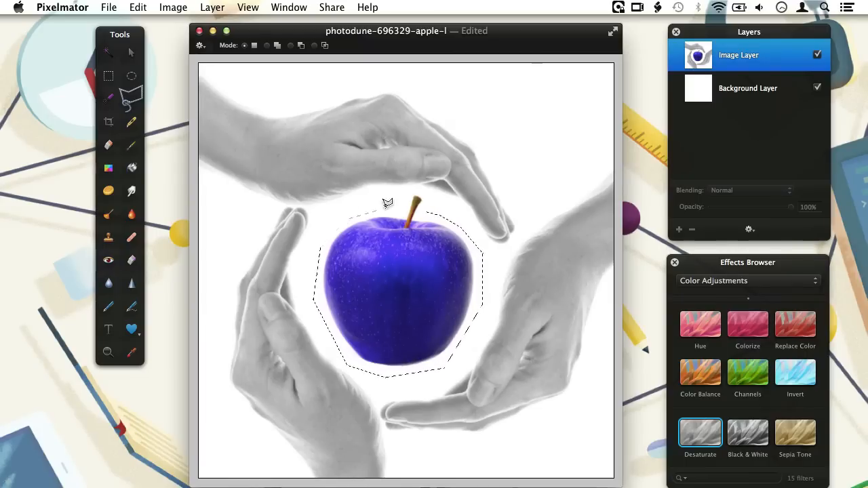
mouse_move(421, 208)
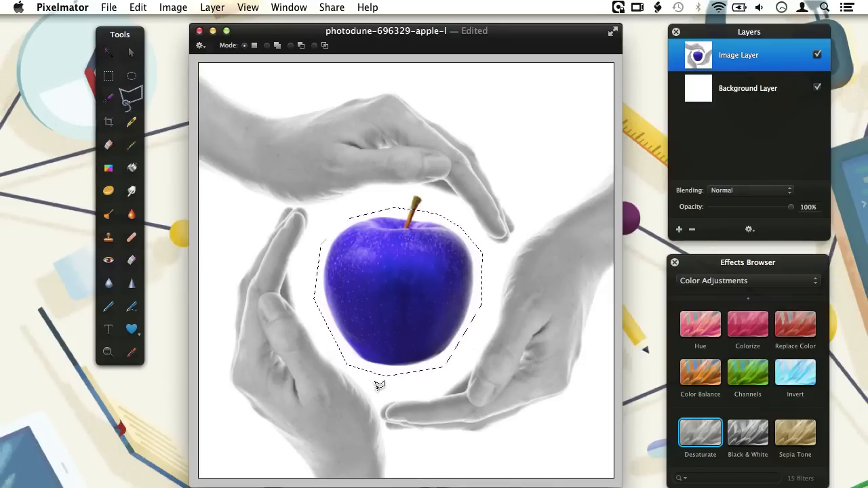
mouse_move(218, 136)
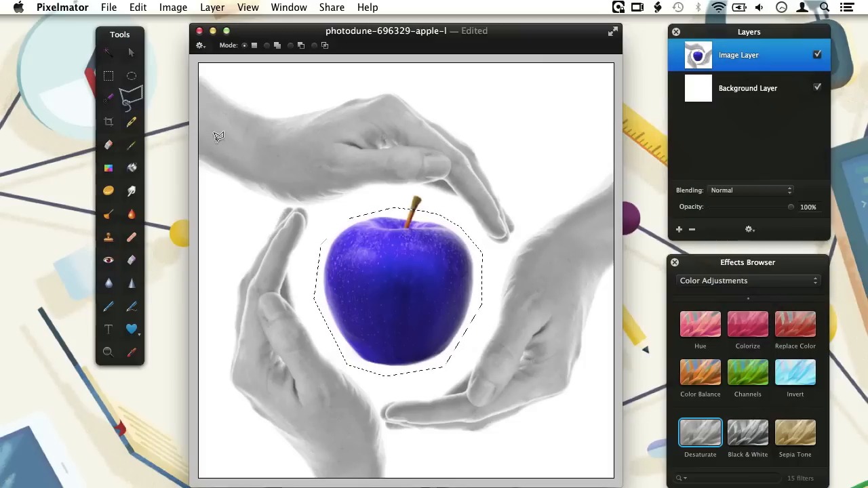
Step: Refine the selection with Smooth 100%, Feather 0% and Size 18.5%
click(138, 7)
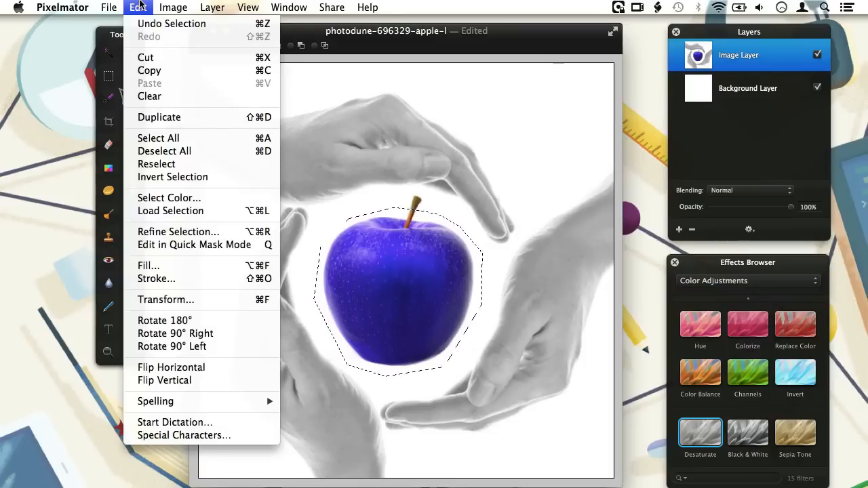
mouse_move(177, 231)
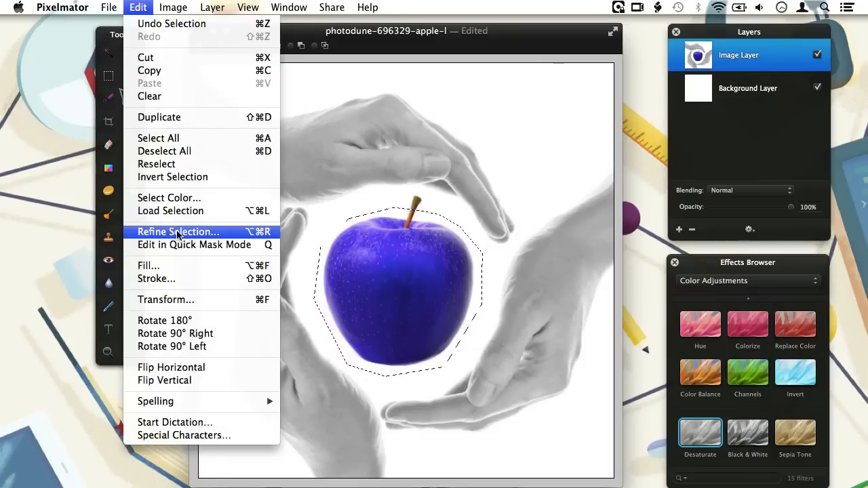
click(178, 231)
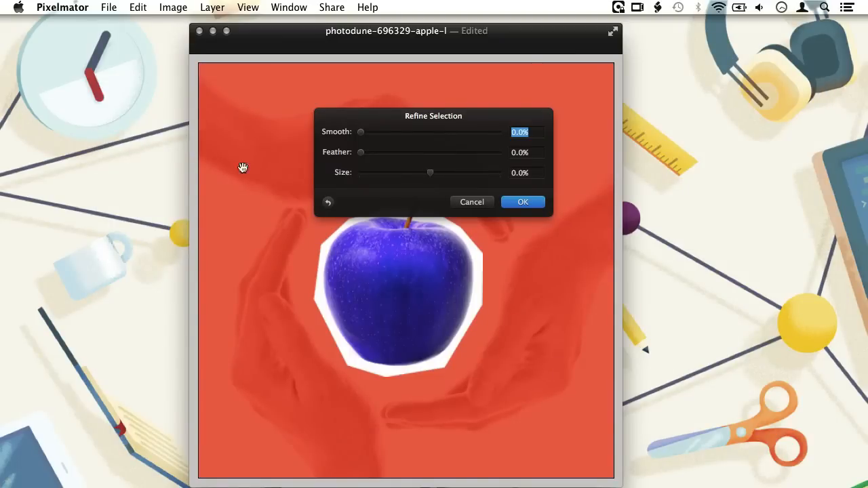
mouse_move(399, 120)
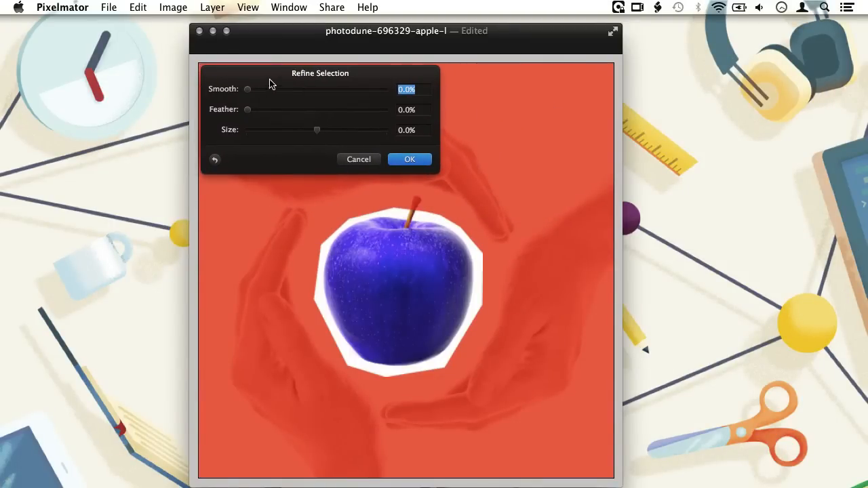
mouse_move(250, 93)
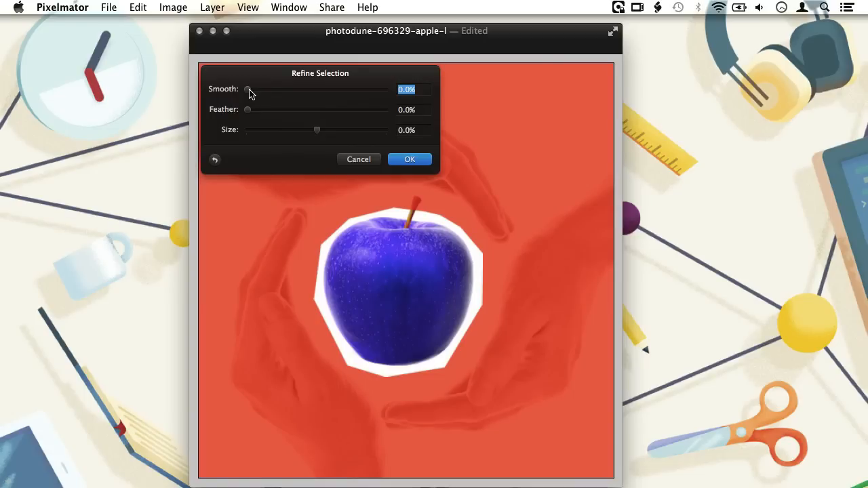
drag(249, 89, 386, 89)
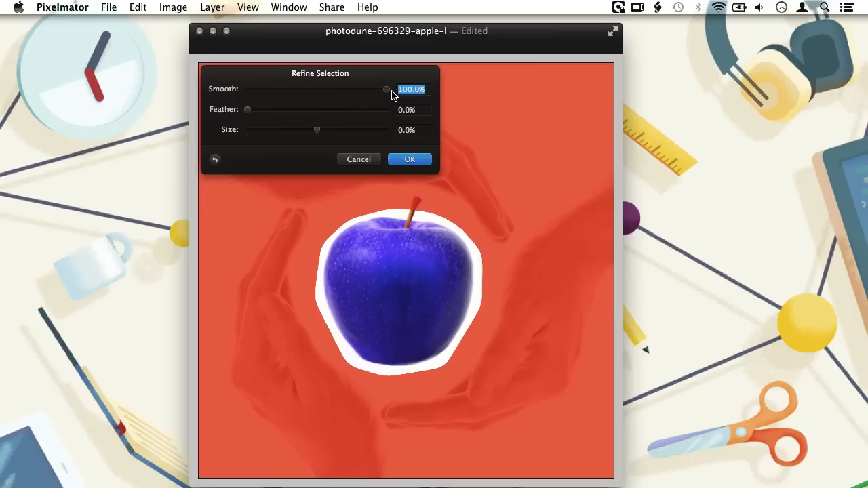
mouse_move(248, 114)
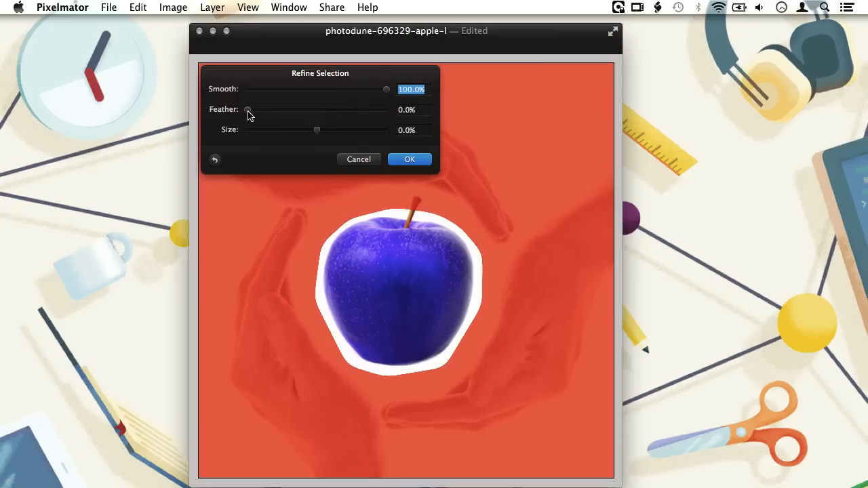
drag(248, 110, 319, 110)
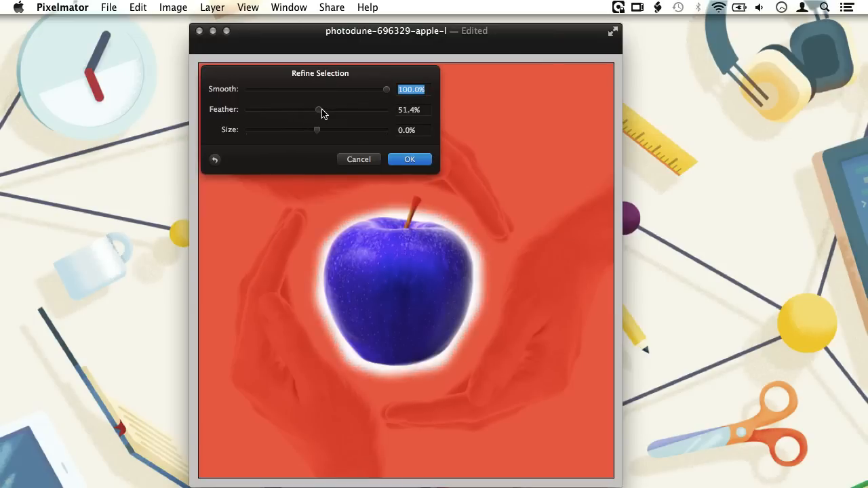
drag(316, 109, 386, 109)
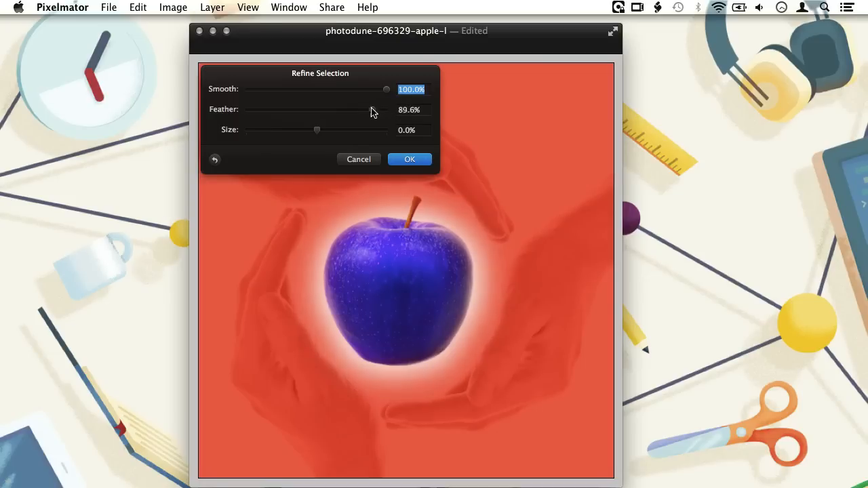
drag(370, 109, 322, 109)
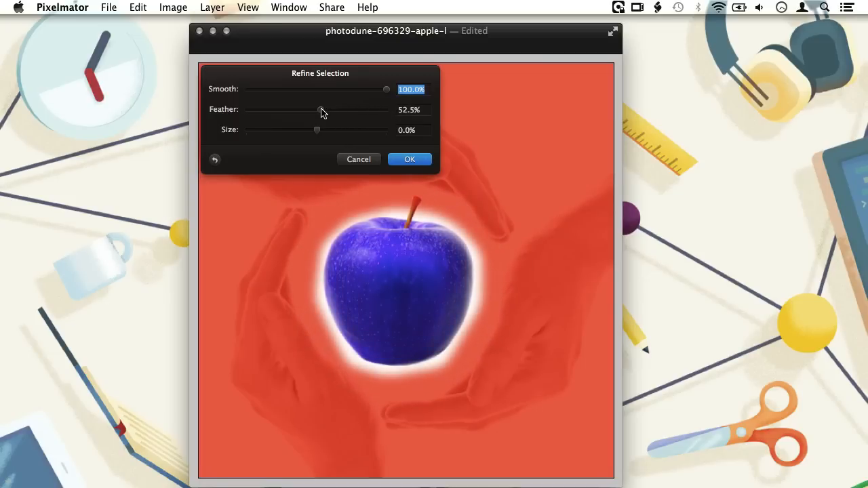
drag(318, 109, 247, 109)
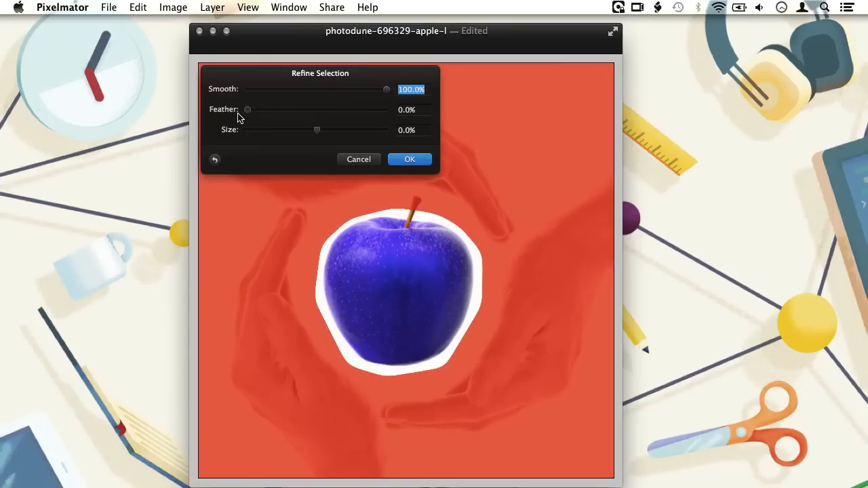
drag(317, 129, 339, 129)
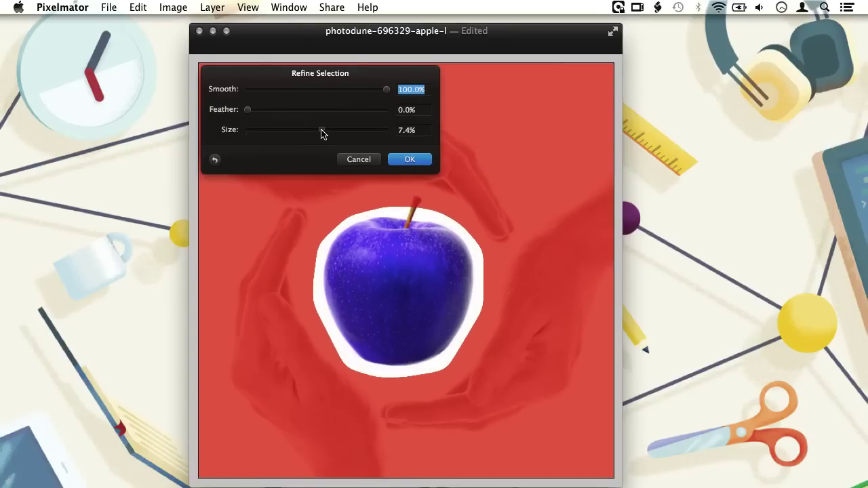
drag(322, 129, 370, 129)
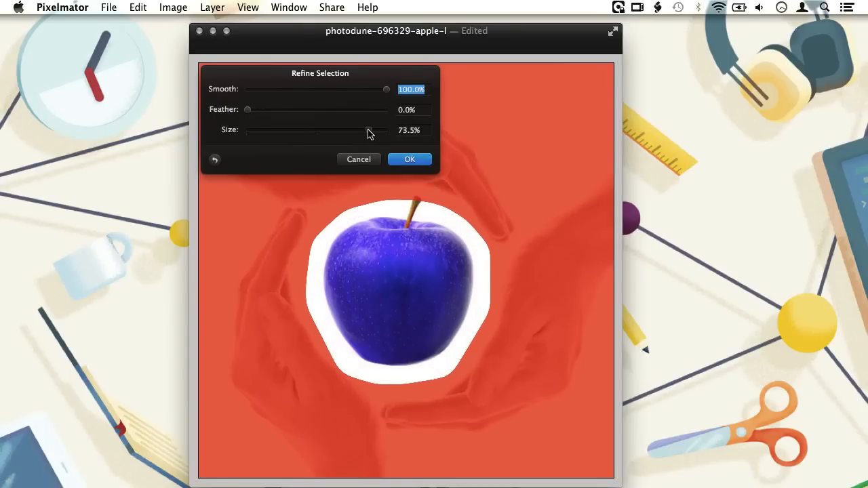
drag(366, 130, 330, 129)
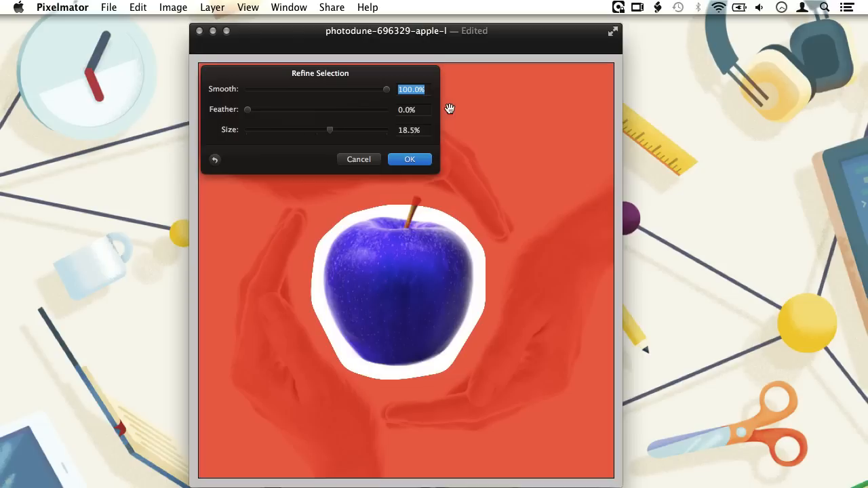
click(408, 158)
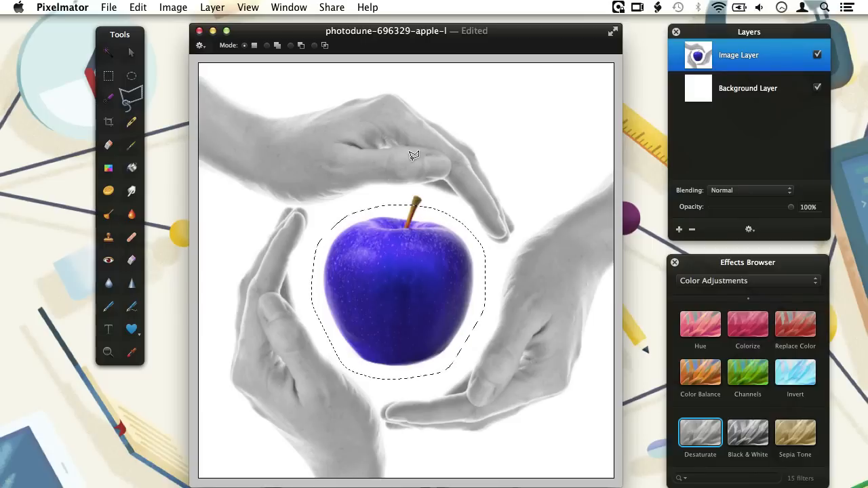
mouse_move(418, 197)
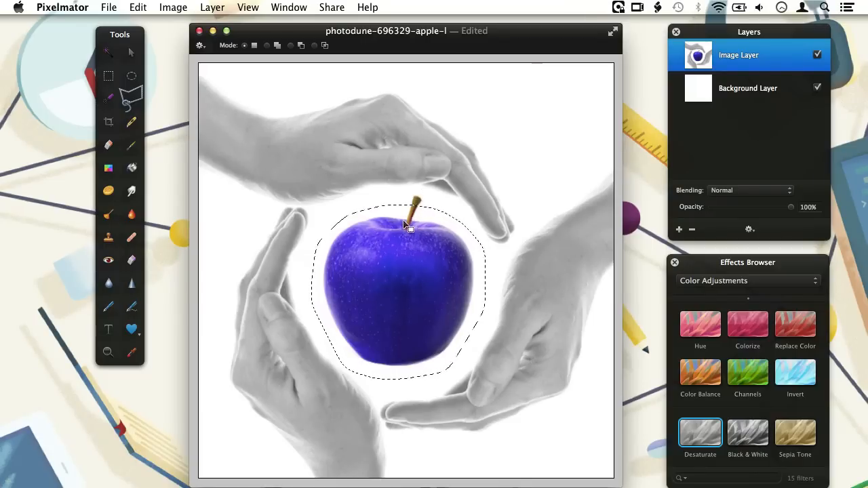
mouse_move(412, 236)
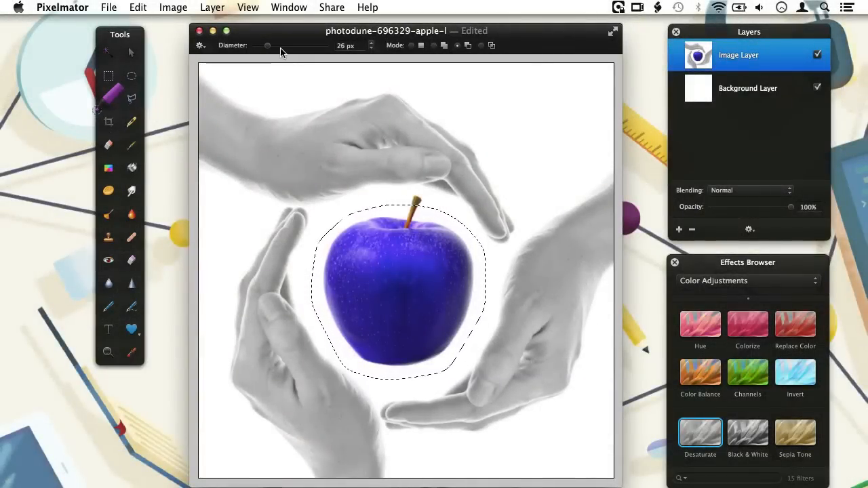
Step: Set the Quick Selection brush diameter to about 25 px
drag(267, 45, 288, 45)
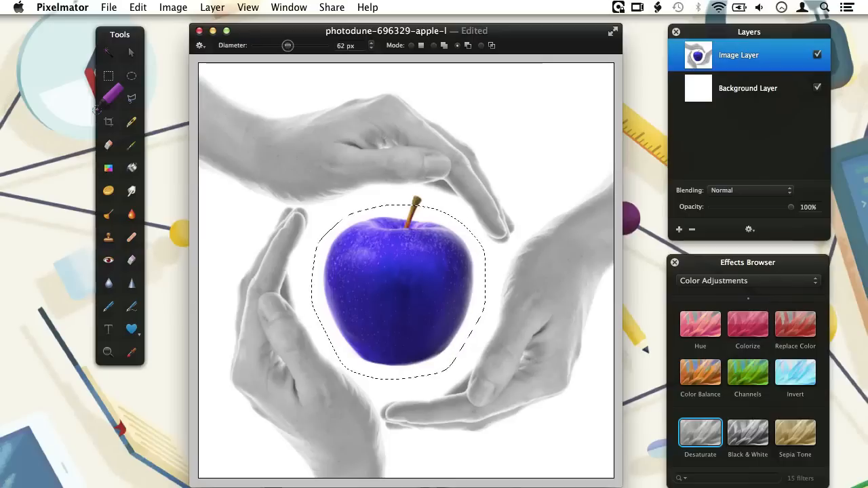
drag(287, 46, 268, 46)
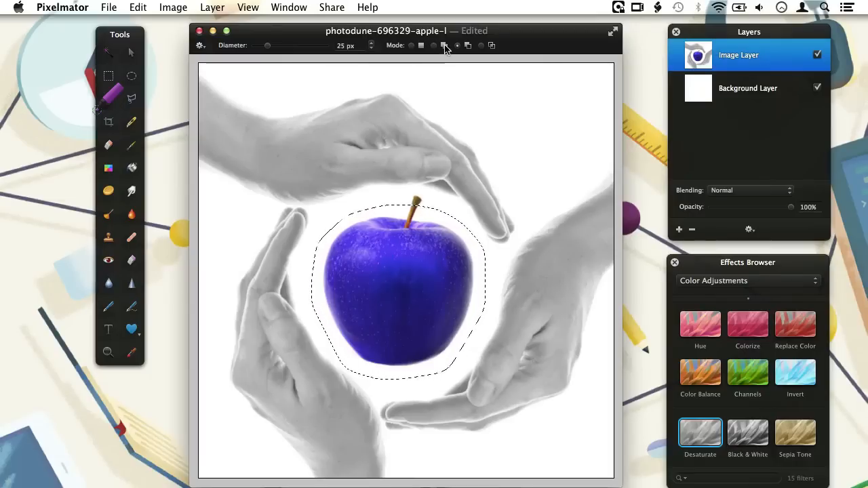
mouse_move(456, 46)
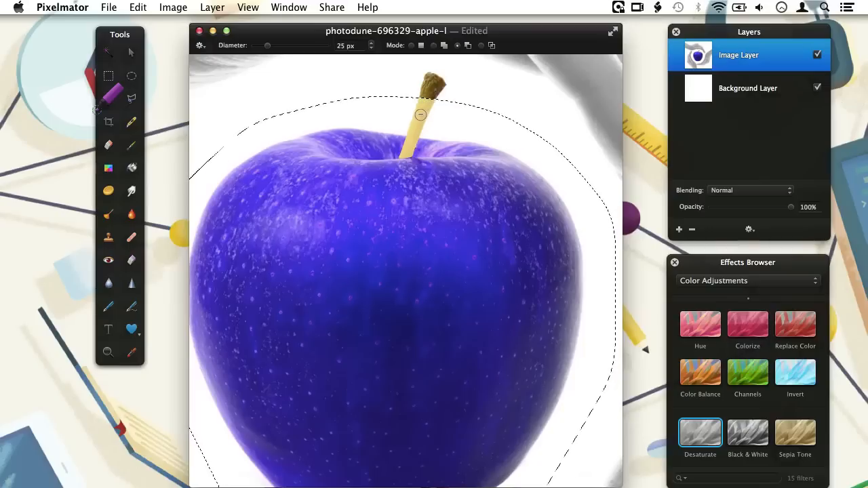
mouse_move(424, 104)
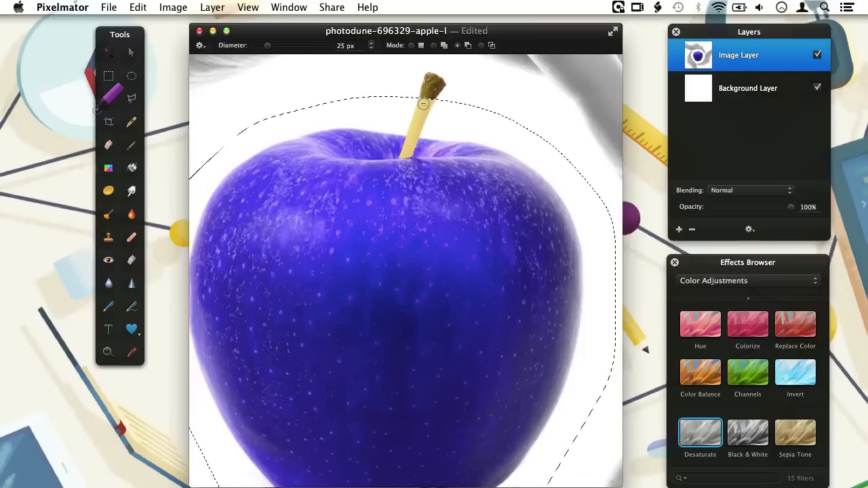
mouse_move(429, 90)
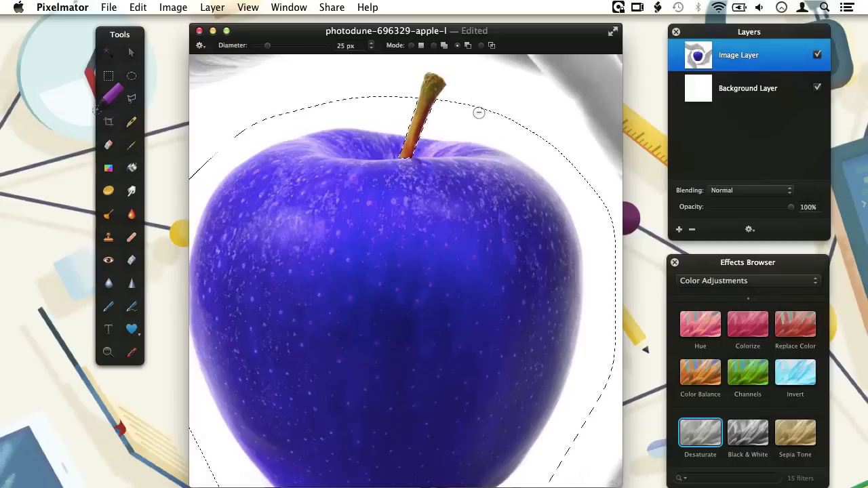
mouse_move(479, 124)
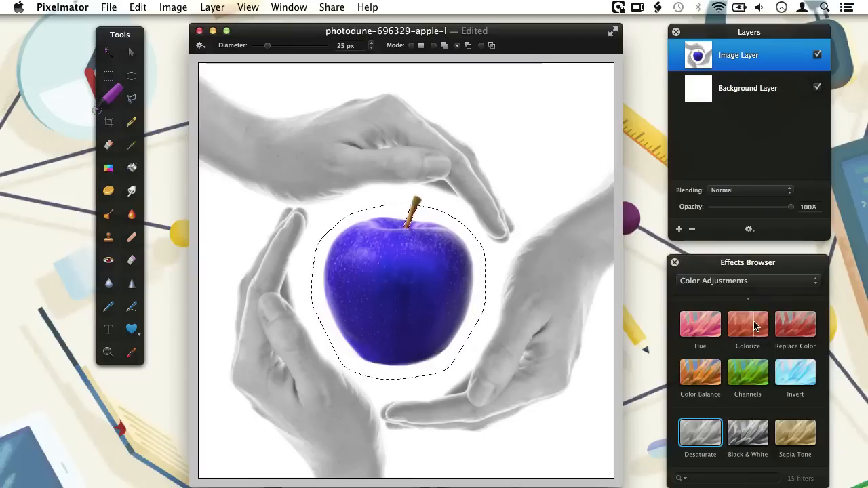
Step: Colorize the apple body green at about 47% saturation, leaving the stem brown
click(747, 326)
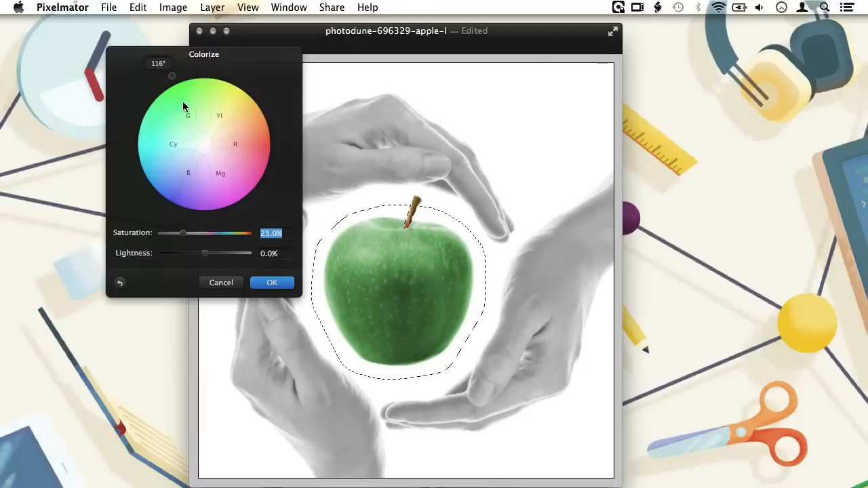
drag(185, 233, 182, 232)
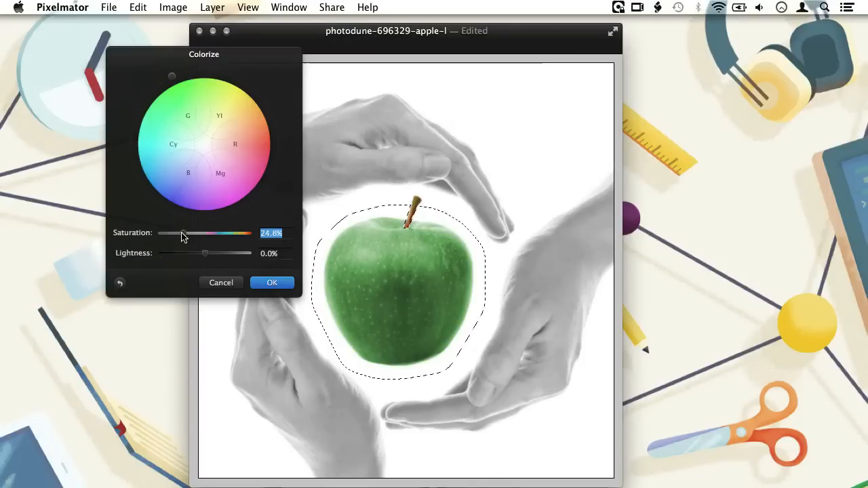
drag(182, 233, 205, 233)
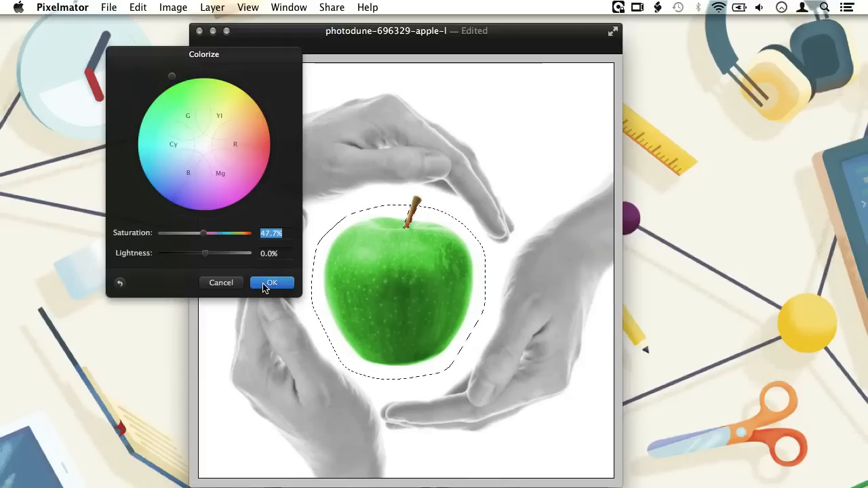
click(272, 282)
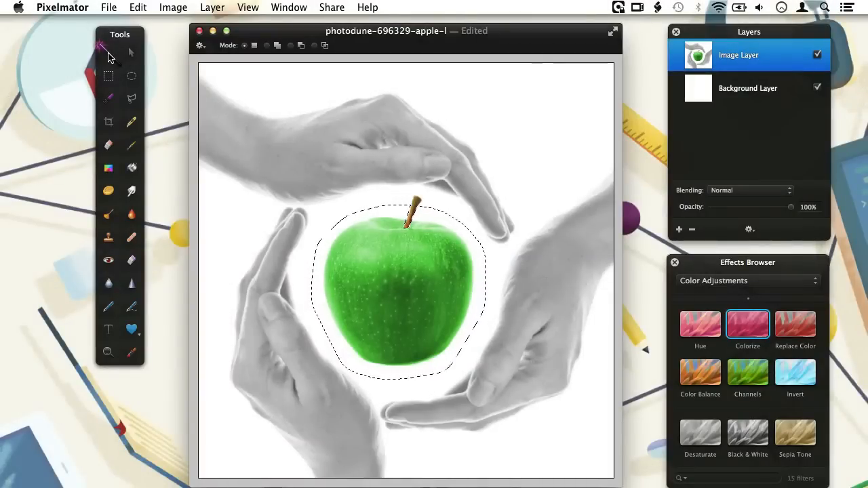
mouse_move(197, 147)
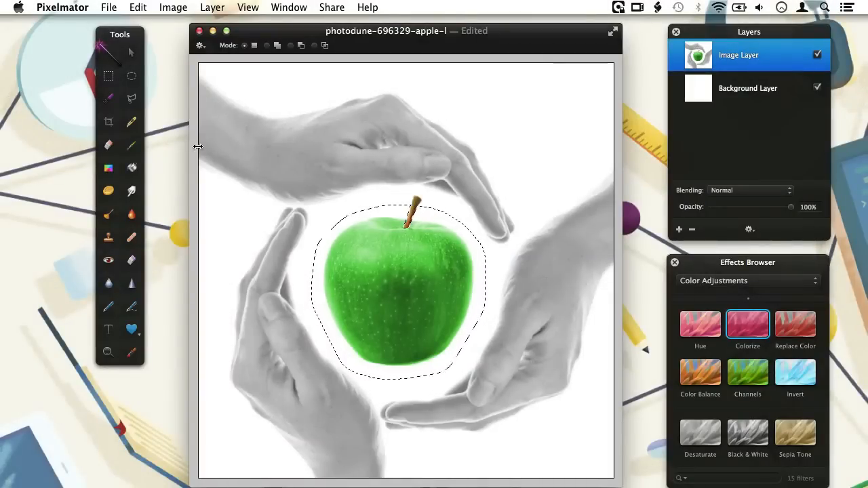
mouse_move(312, 405)
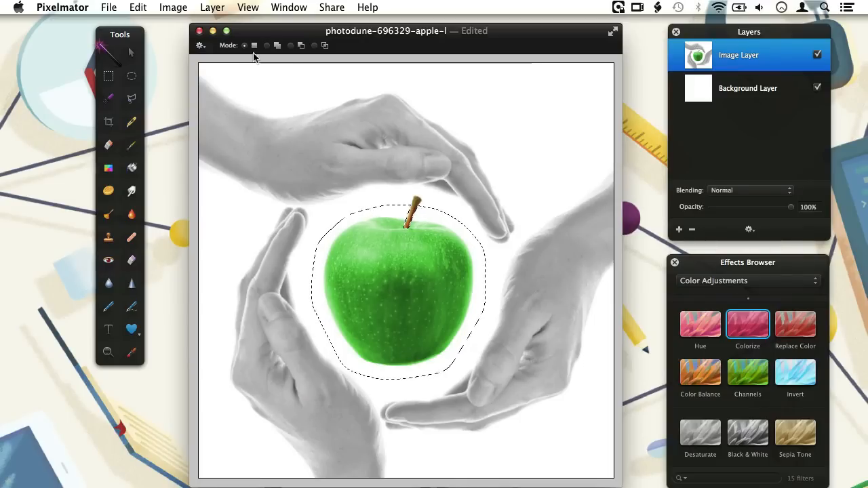
mouse_move(244, 46)
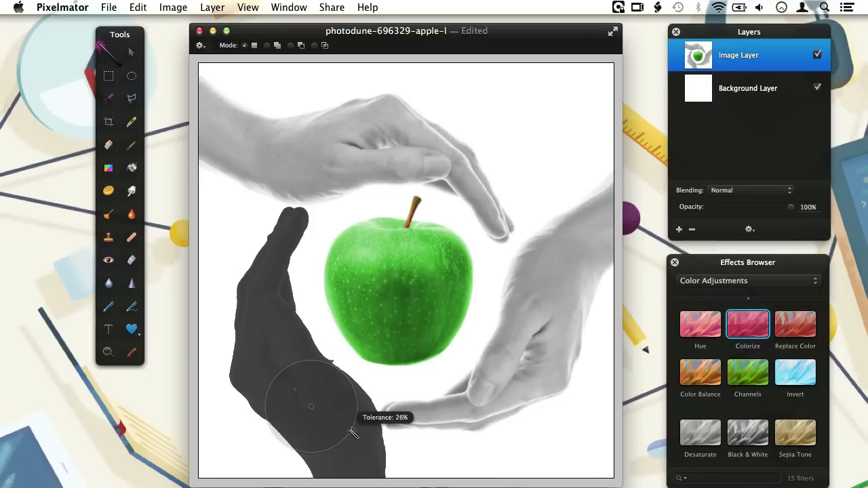
Step: Select the lower-left hand with the Magic Wand and delete it to white
click(311, 405)
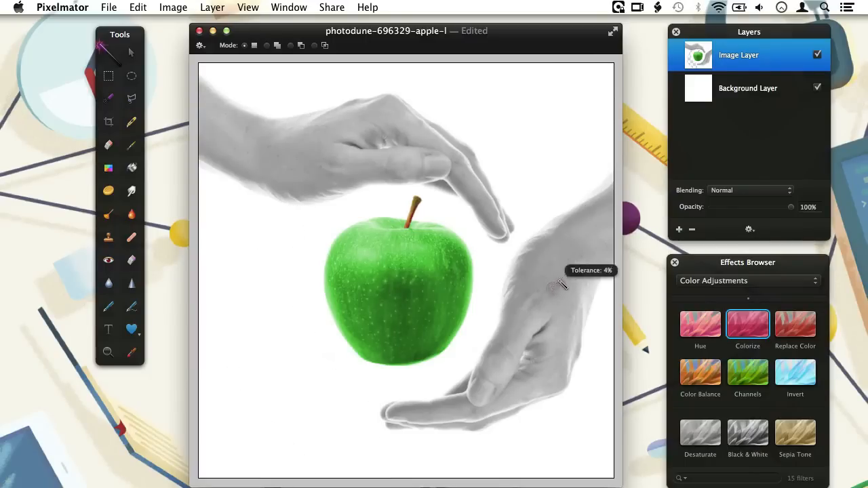
Step: Add the entire lower-right hand to the Magic Wand selection
click(553, 288)
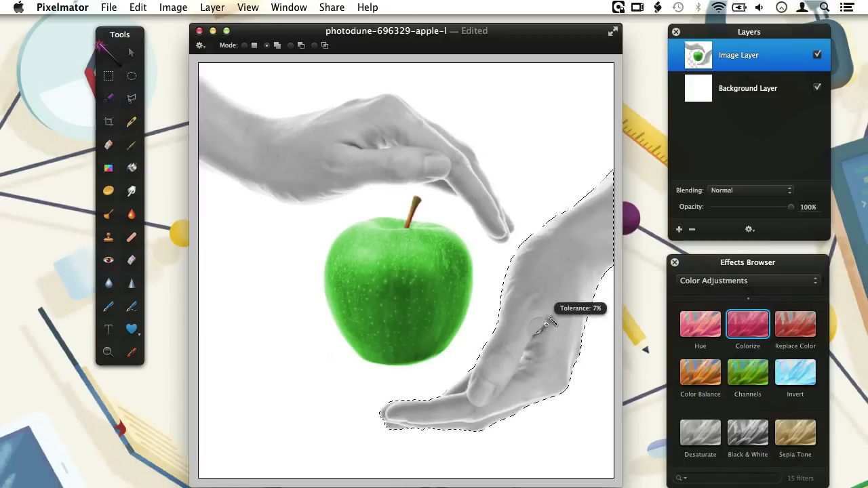
mouse_move(562, 301)
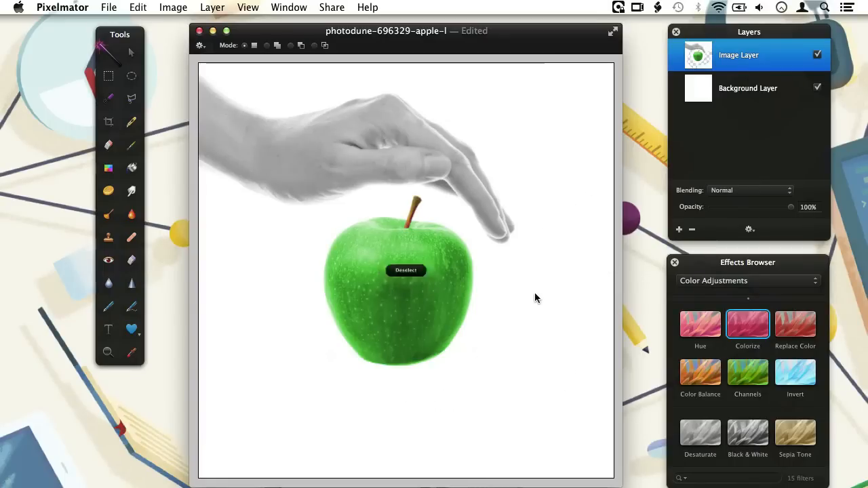
Step: Deselect, then toggle Background Layer visibility off and on to confirm transparency
click(405, 271)
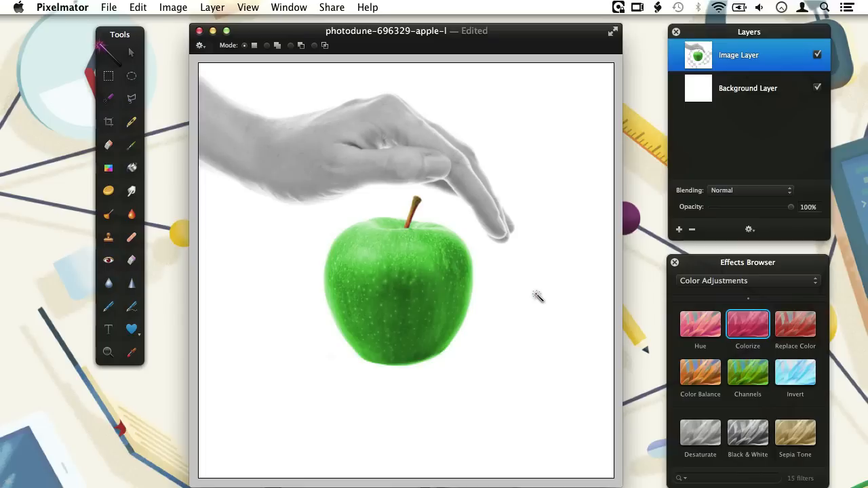
mouse_move(735, 100)
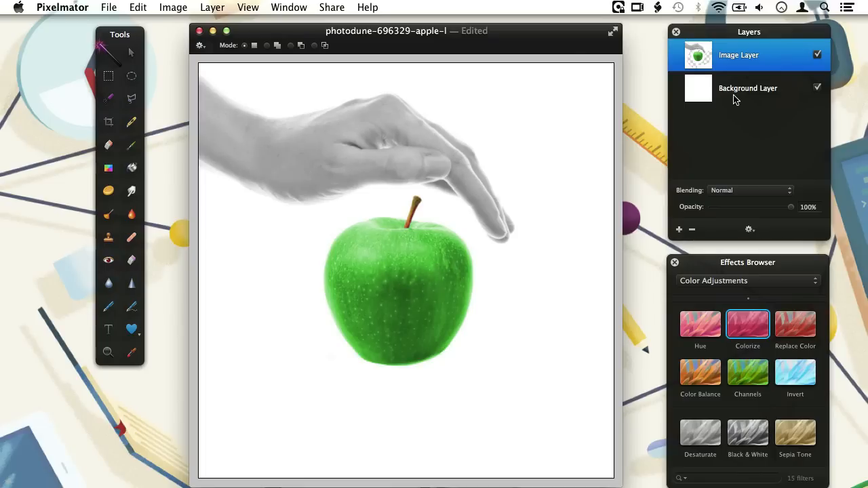
mouse_move(803, 95)
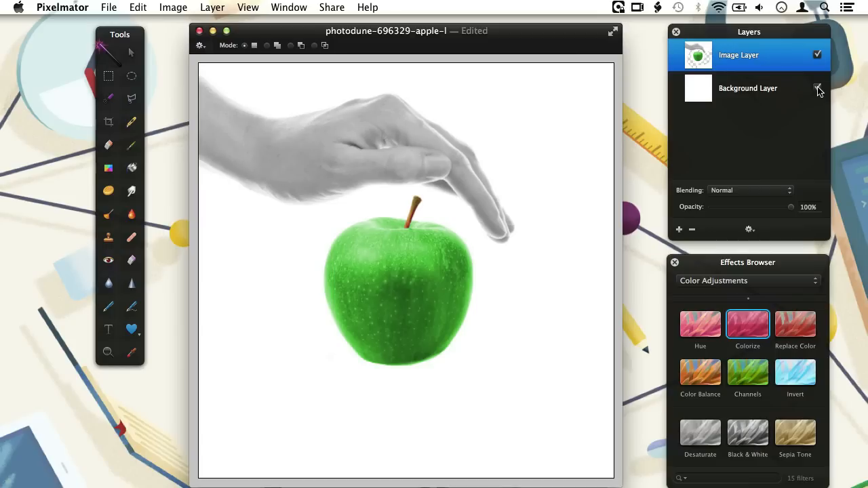
click(817, 88)
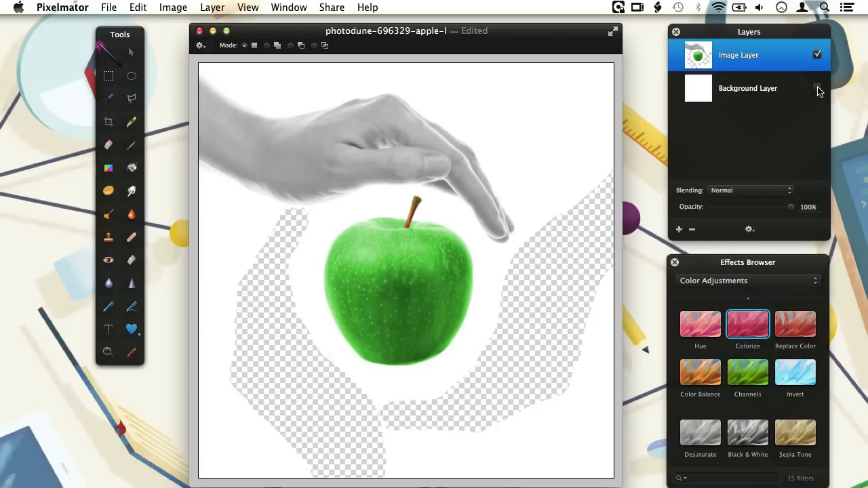
click(817, 88)
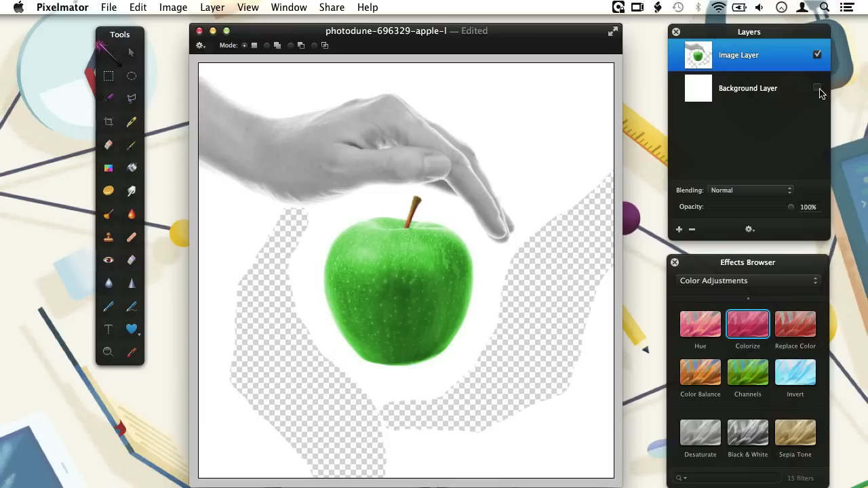
click(816, 88)
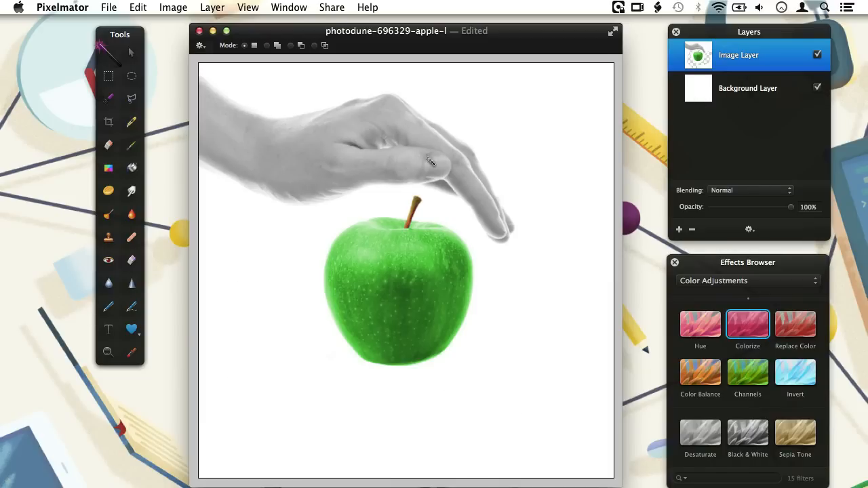
mouse_move(279, 150)
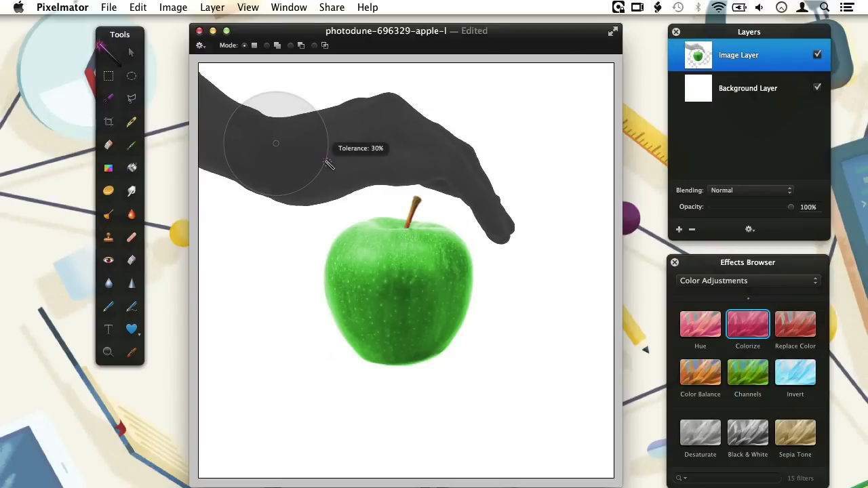
Step: Select the top hand and use Copy and Paste as Layer to duplicate it
click(328, 166)
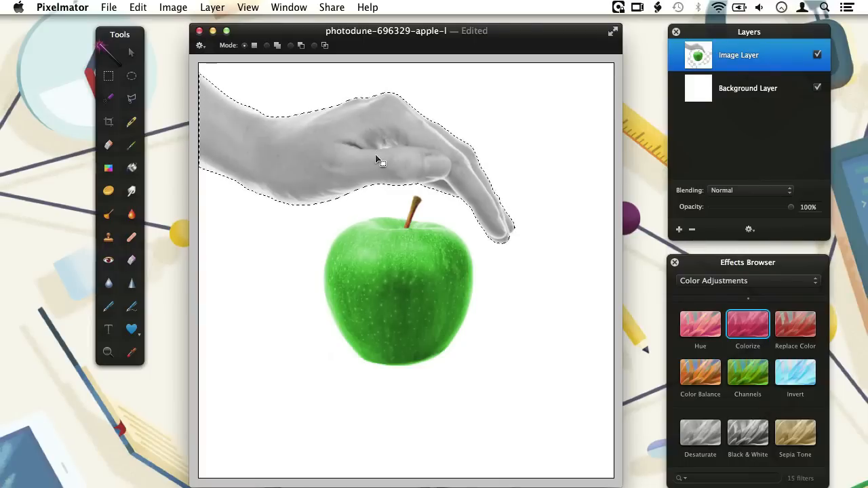
mouse_move(327, 143)
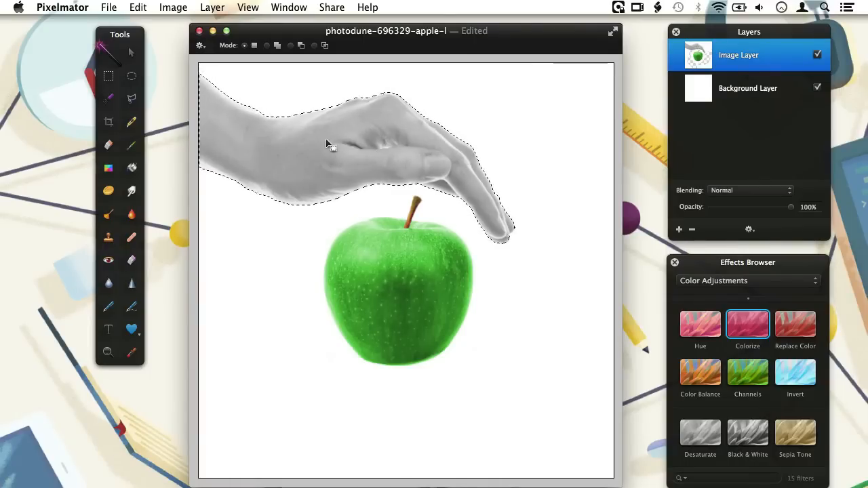
right_click(329, 144)
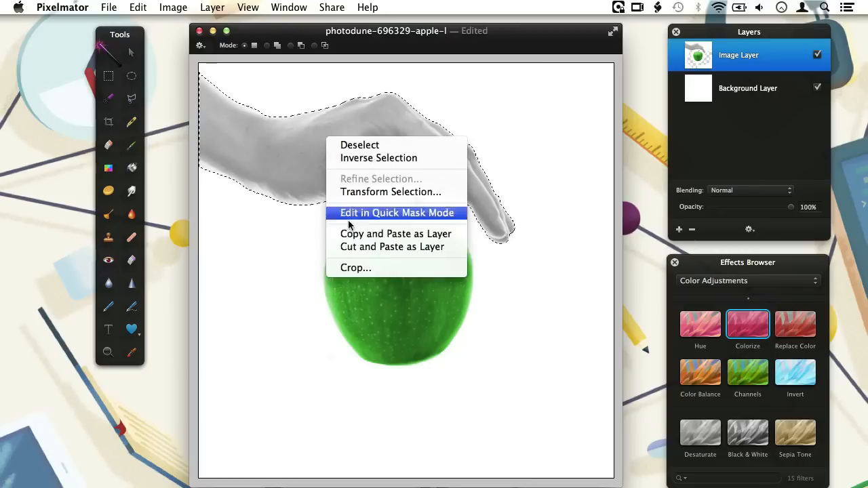
click(395, 233)
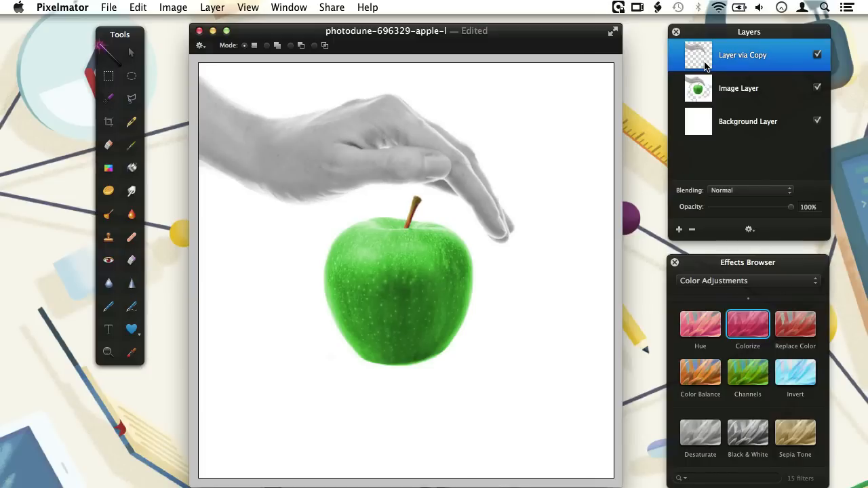
Step: Rotate the Layer via Copy hand 180° and move it beneath the apple
click(140, 7)
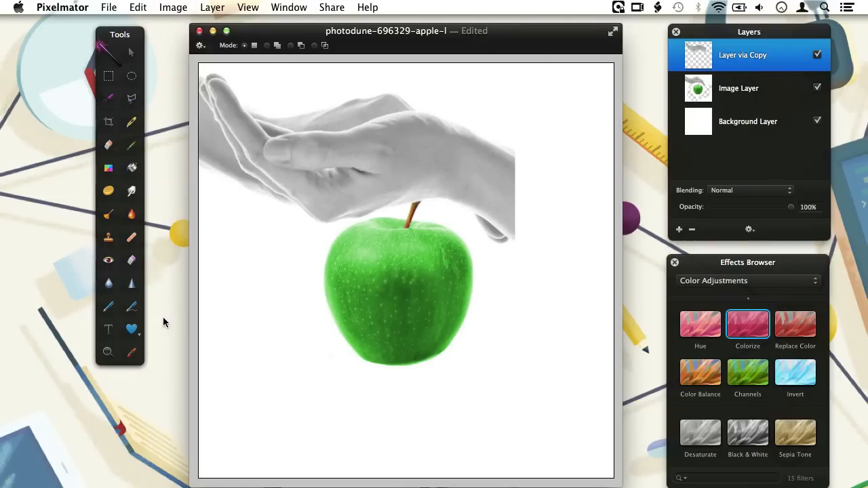
mouse_move(133, 54)
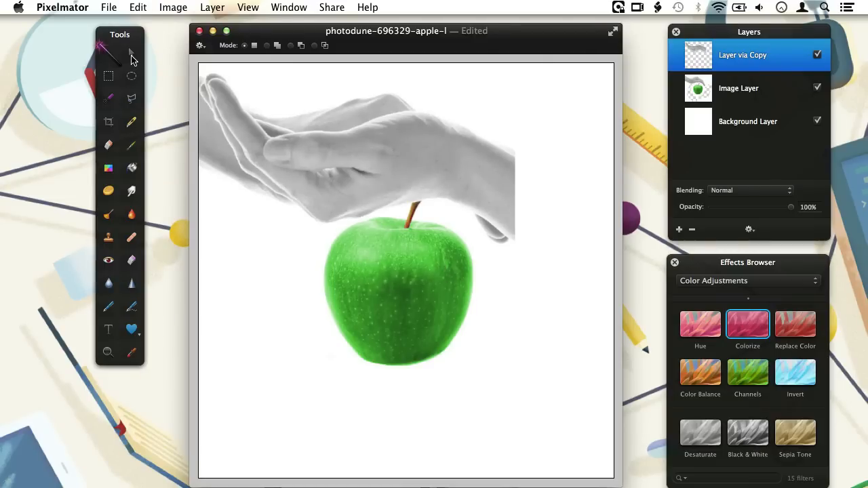
click(130, 53)
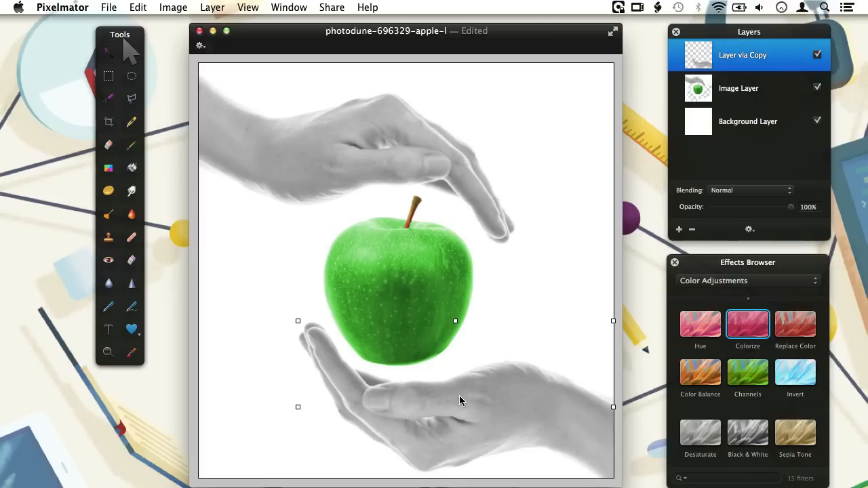
mouse_move(430, 305)
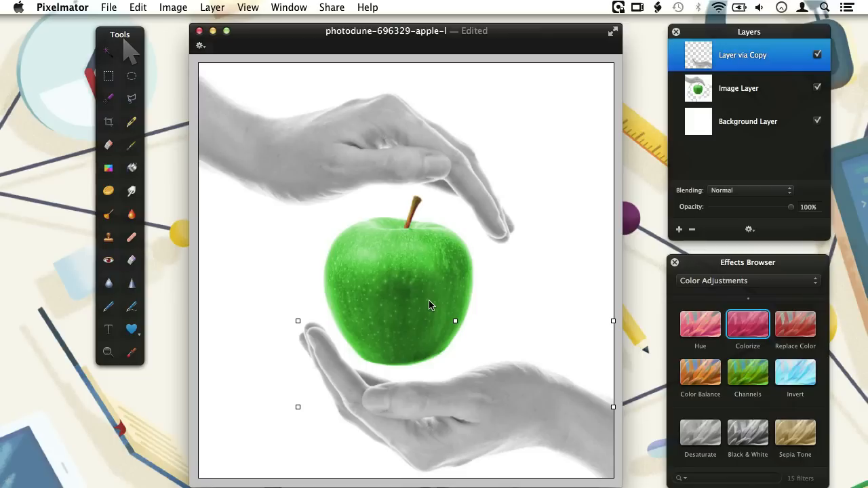
Step: Make Image Layer active and start Edit > Select Color
click(138, 7)
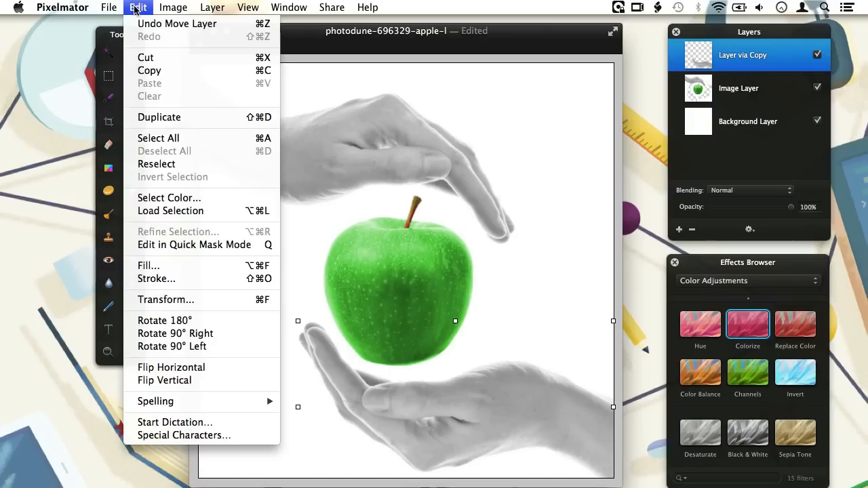
mouse_move(169, 197)
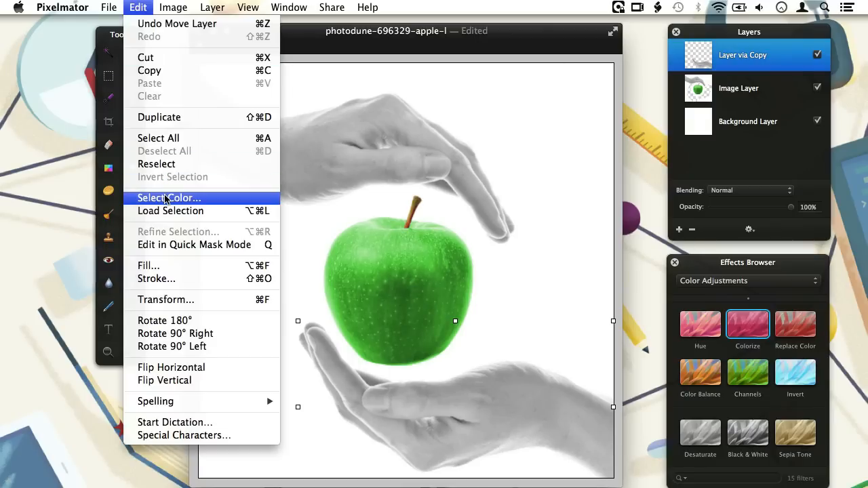
mouse_move(684, 140)
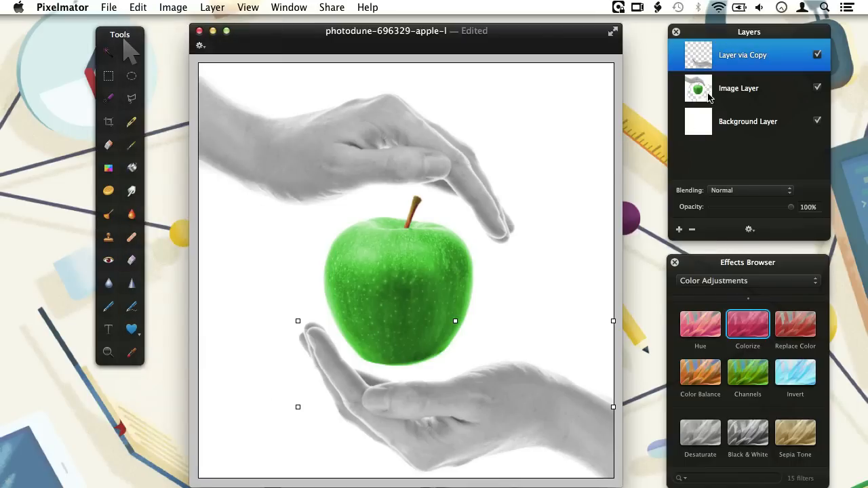
mouse_move(705, 98)
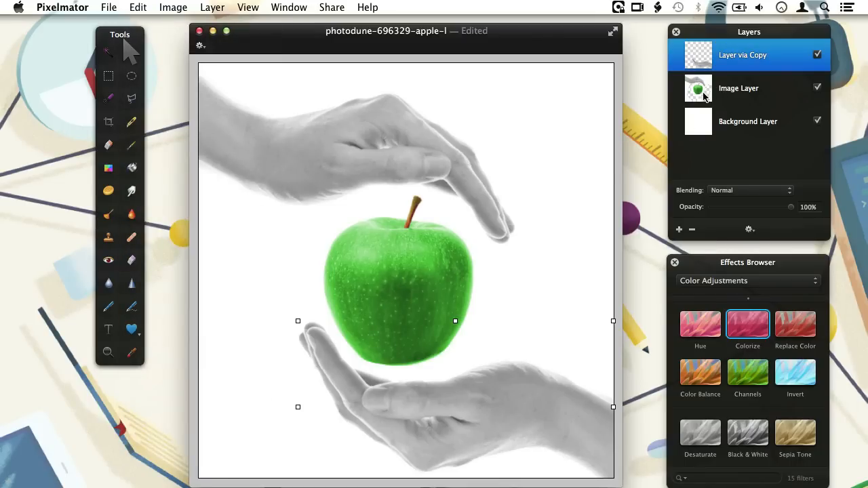
click(739, 88)
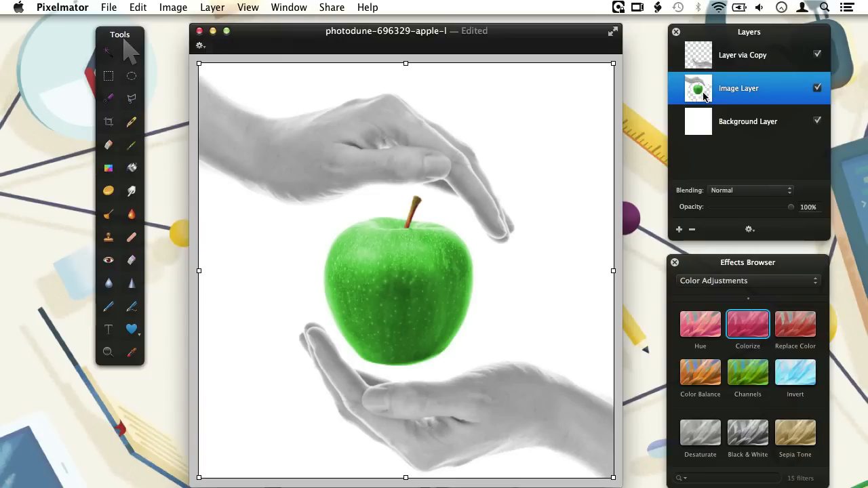
click(138, 8)
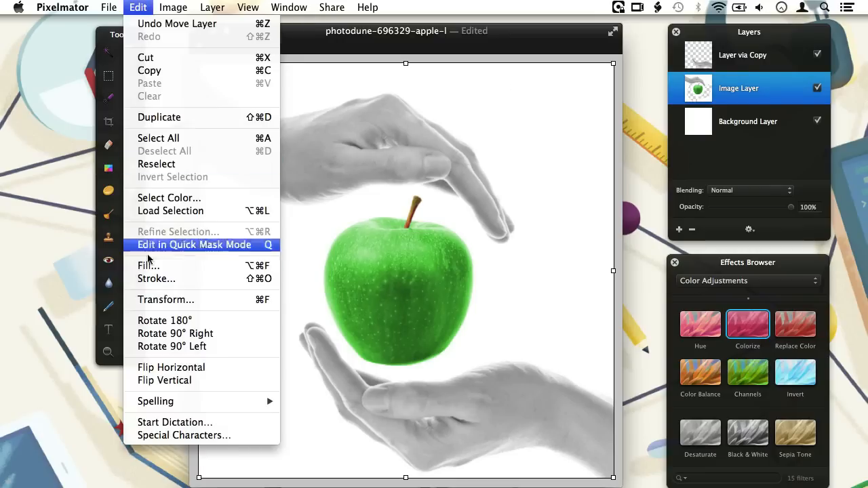
click(169, 198)
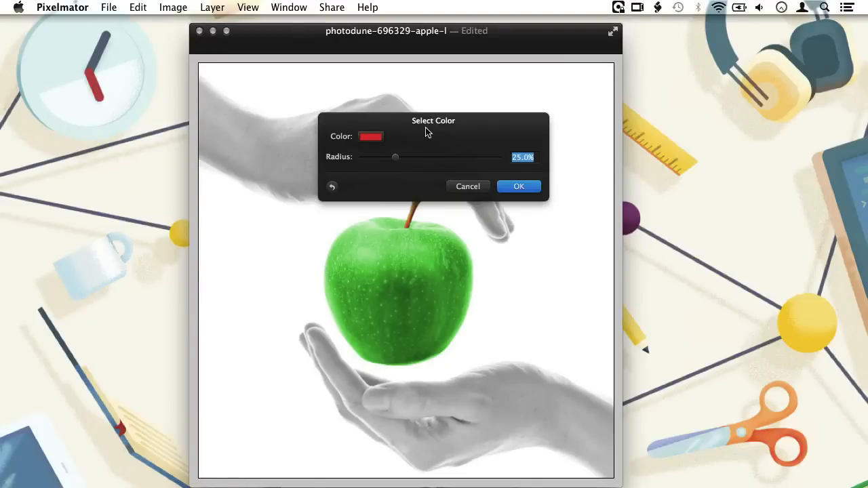
Step: Sample the apple's green and confirm the colour selection at 92.8% radius
drag(433, 120, 175, 212)
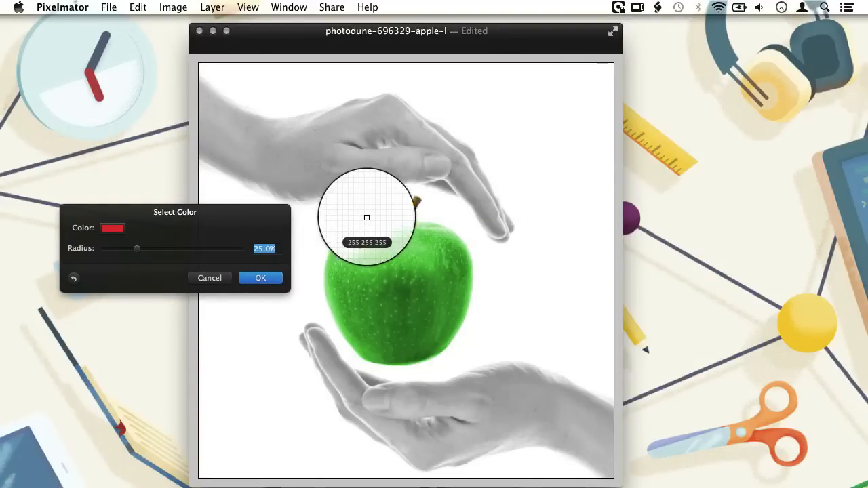
mouse_move(420, 197)
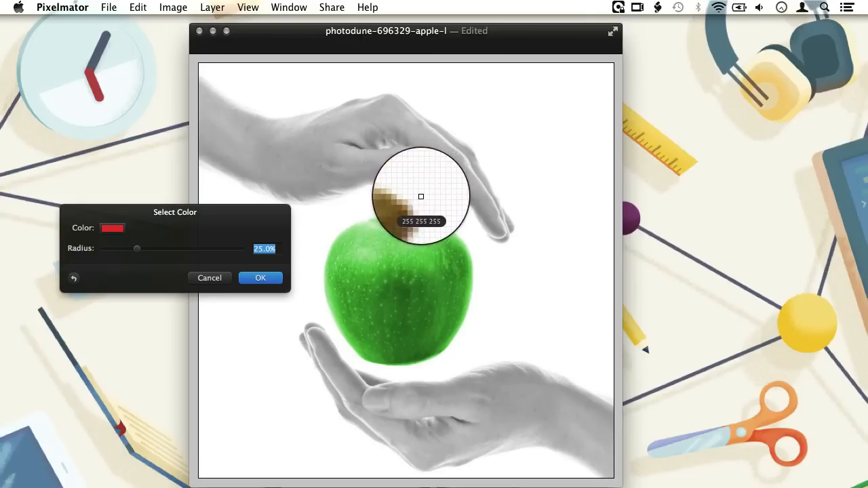
mouse_move(404, 229)
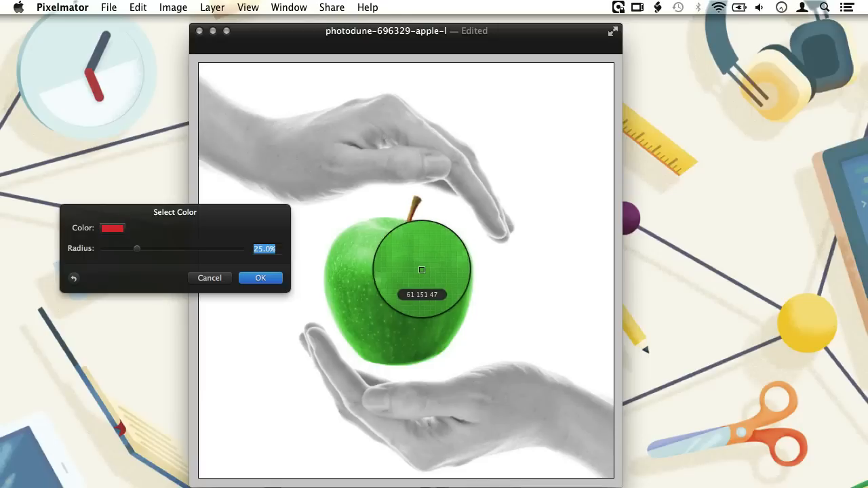
click(422, 270)
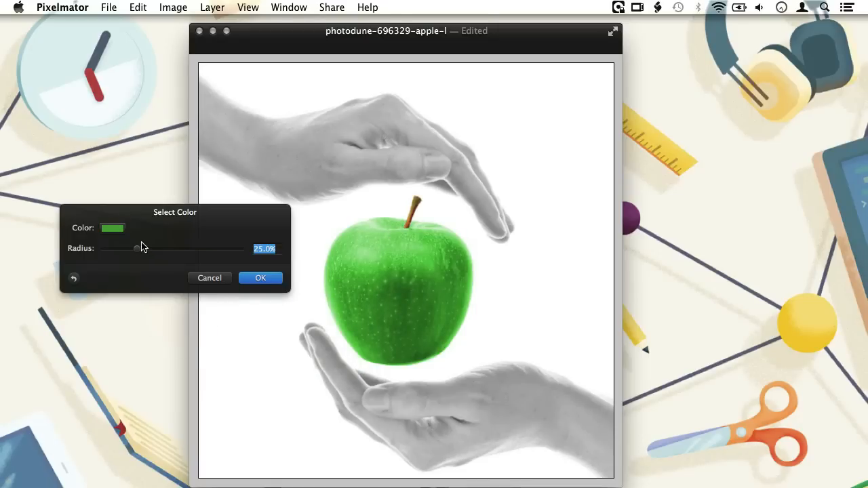
drag(125, 249, 238, 249)
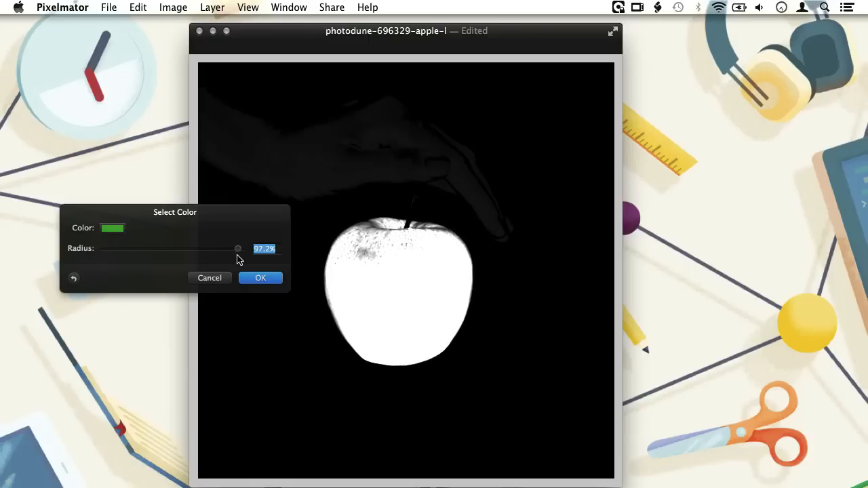
drag(237, 248, 232, 248)
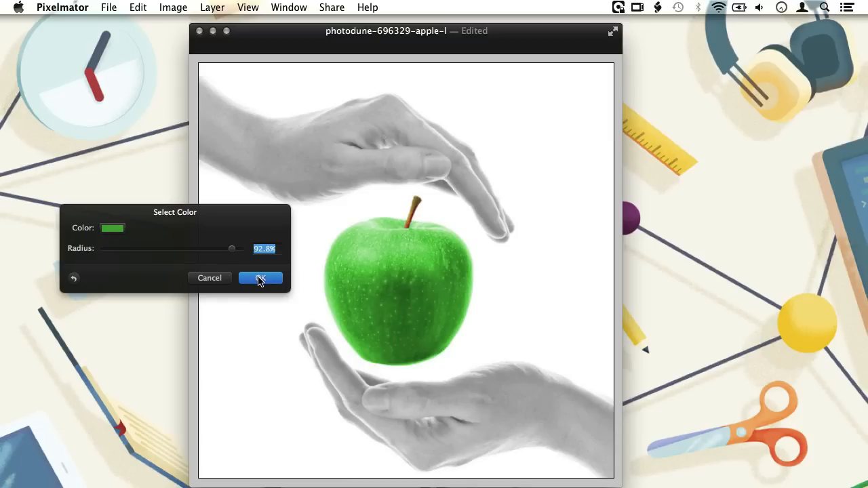
click(259, 278)
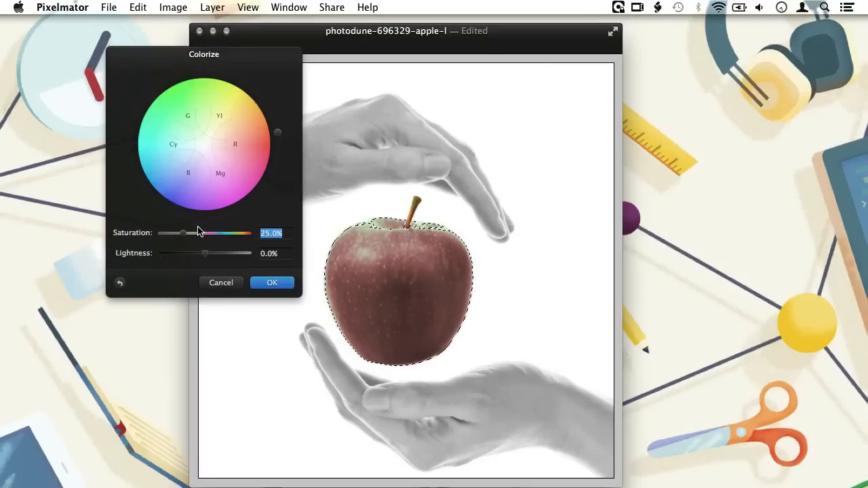
Step: Apply a red Colorize to the apple with saturation at 62.1%
drag(183, 232, 189, 233)
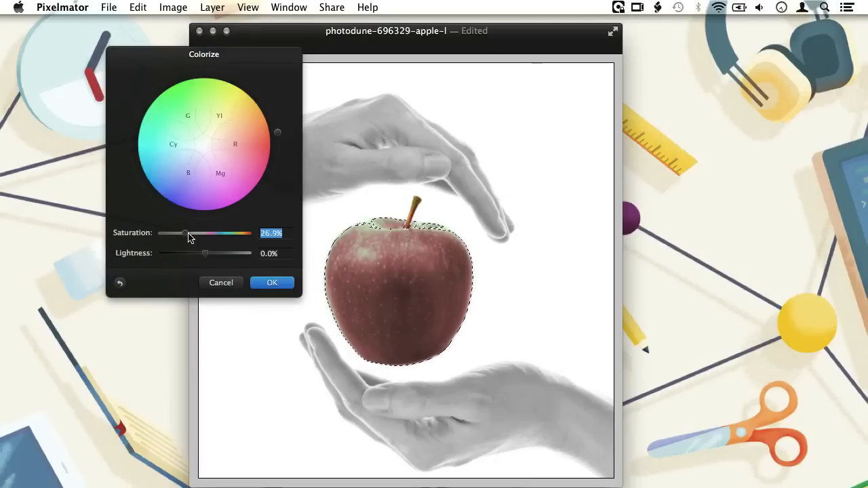
drag(187, 234, 218, 233)
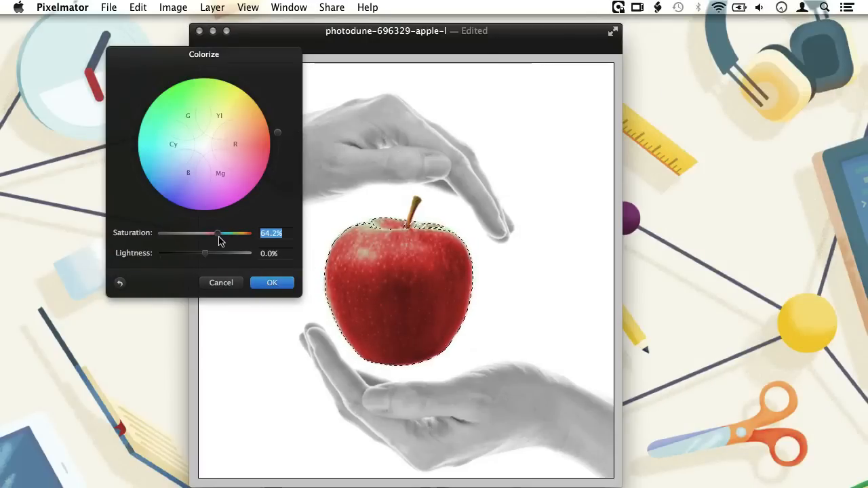
drag(218, 232, 216, 232)
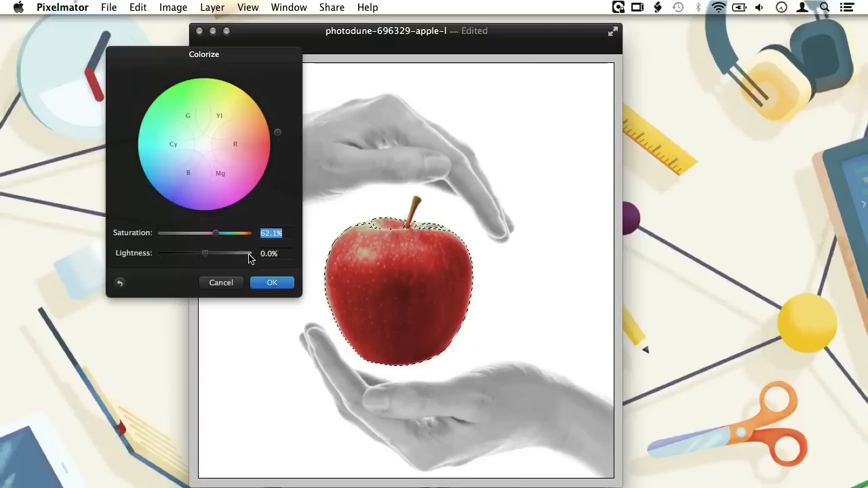
click(271, 282)
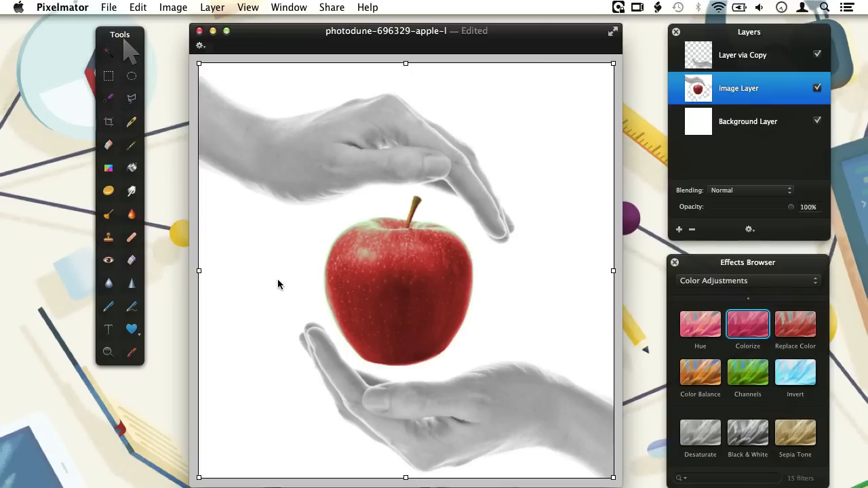
mouse_move(339, 254)
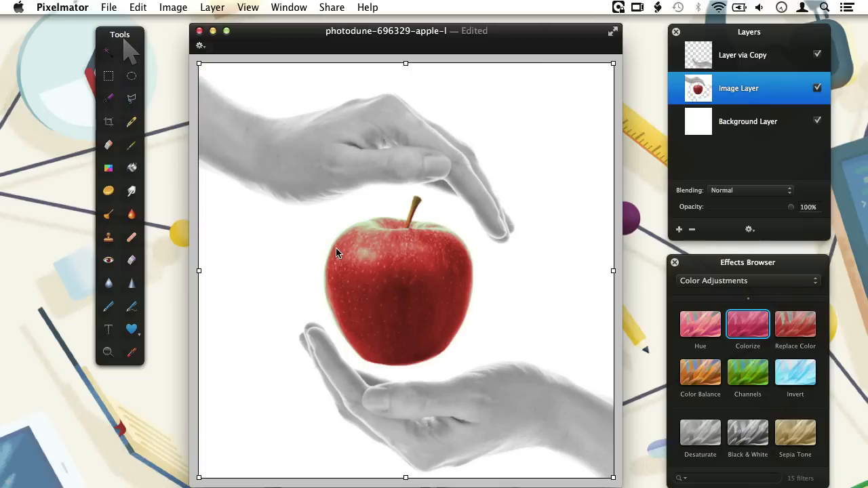